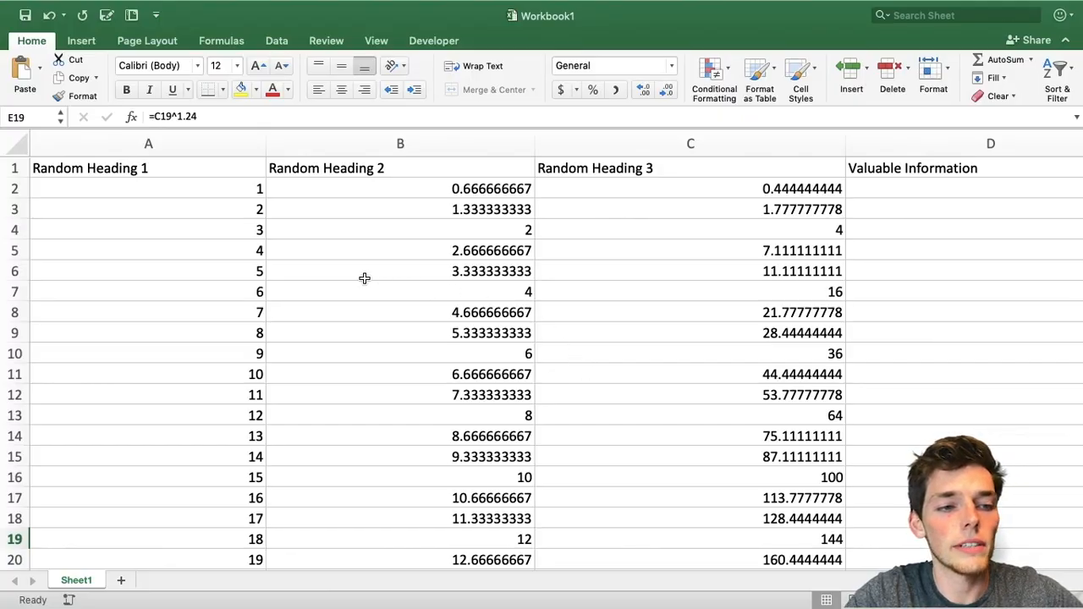
# Step: Inspect Workbook1's Random Heading 1 and Valuable Information columns and their first values
pyautogui.click(149, 173)
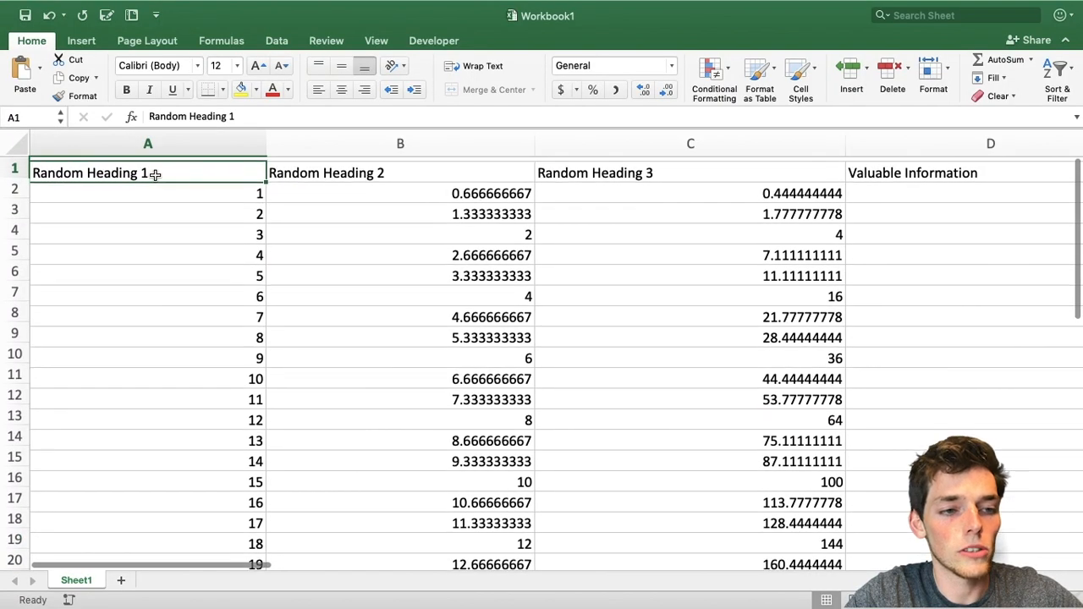
pyautogui.click(399, 188)
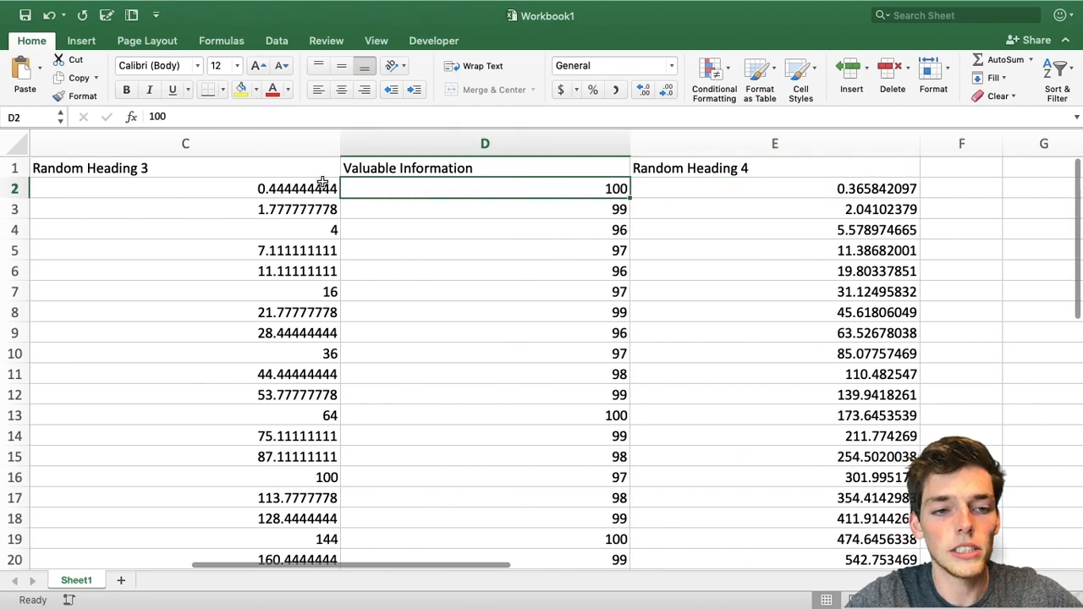
pyautogui.click(484, 167)
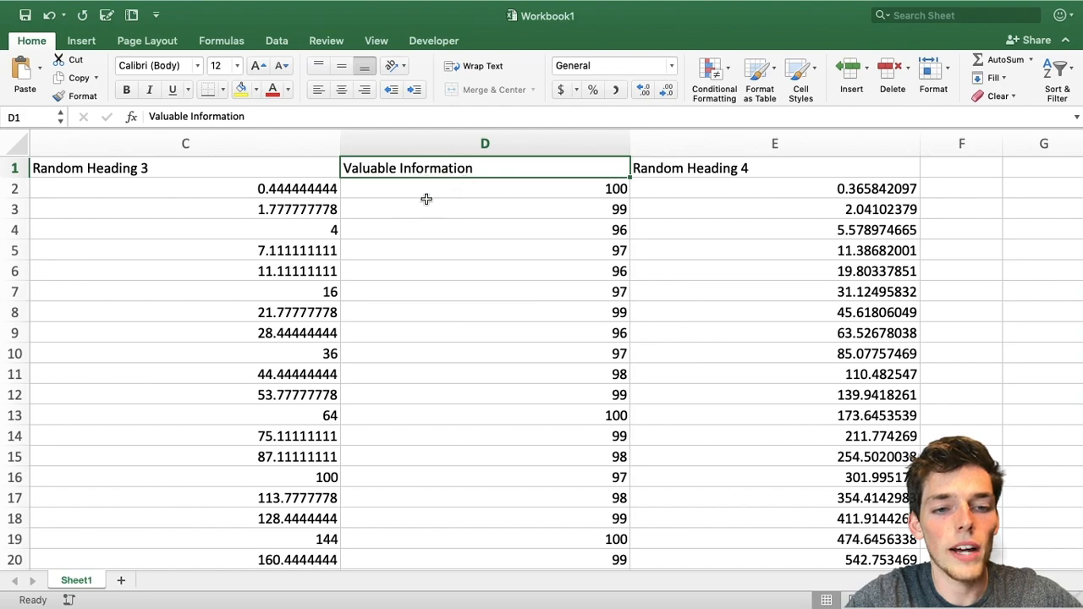
pyautogui.click(484, 188)
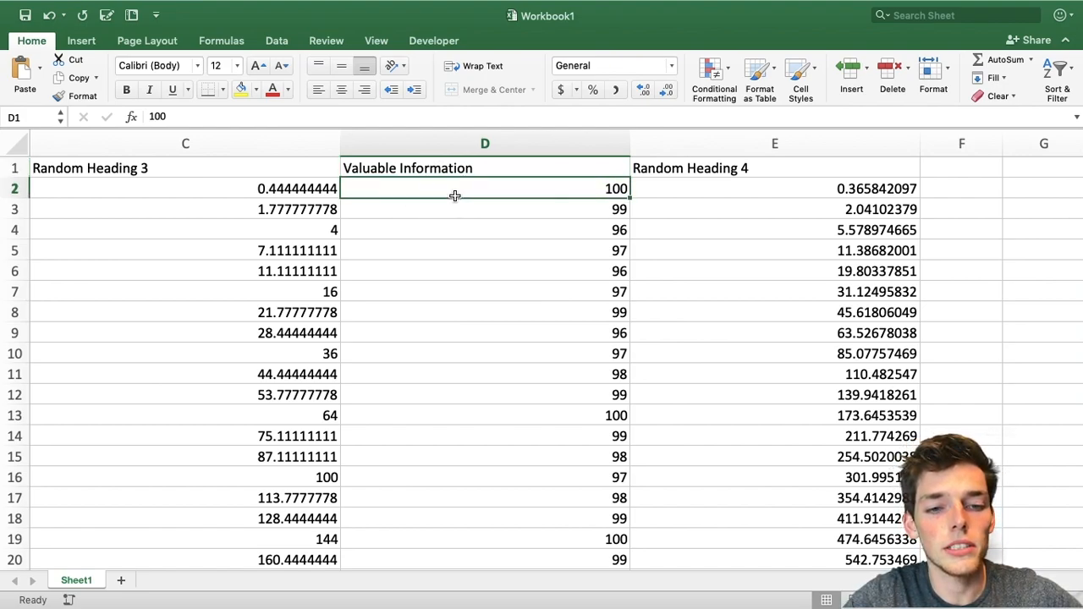
pyautogui.moveTo(484, 189); pyautogui.dragTo(483, 271)
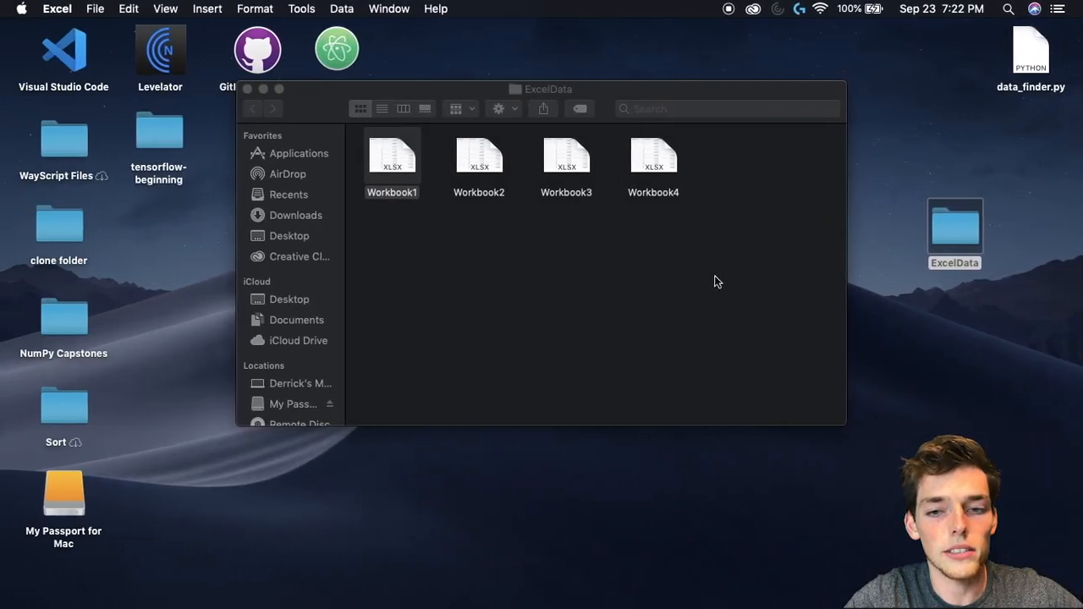
pyautogui.moveTo(430, 178)
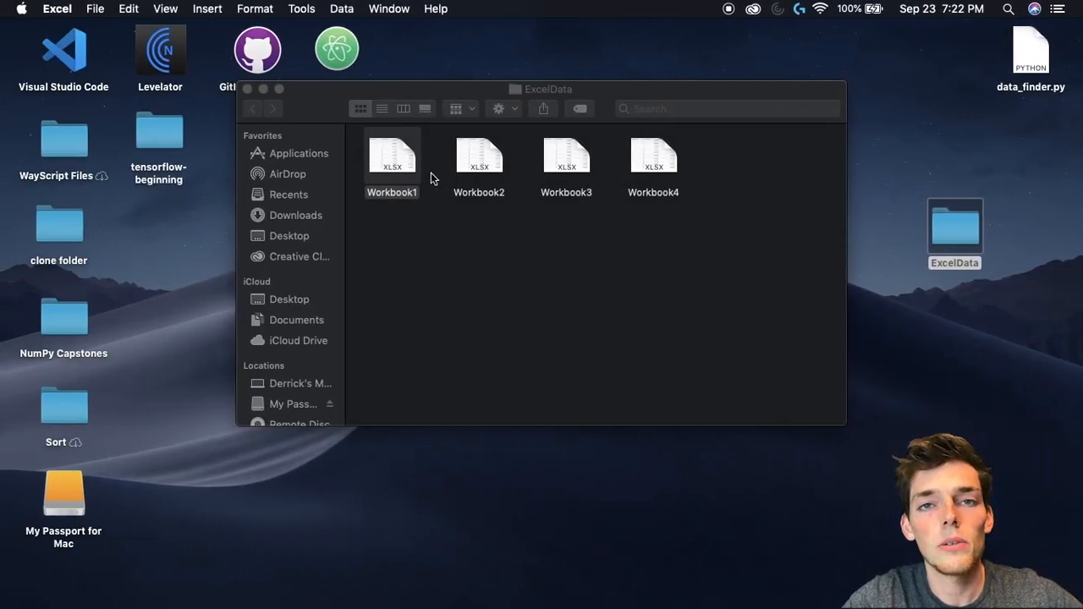
# Step: Open Workbook2 from the ExcelData folder to view its data
pyautogui.click(479, 155)
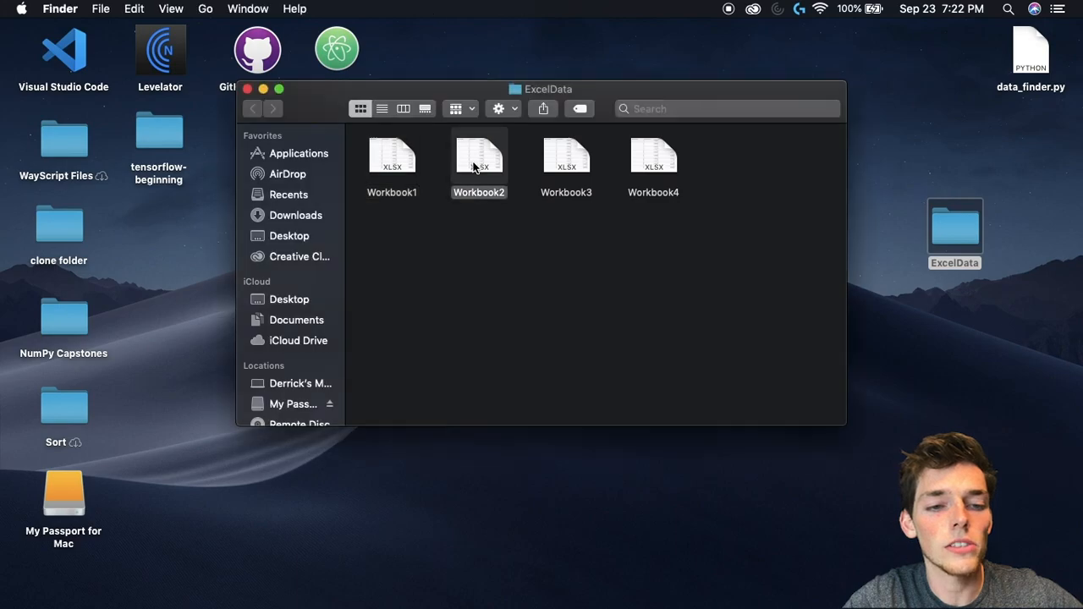
pyautogui.doubleClick(479, 156)
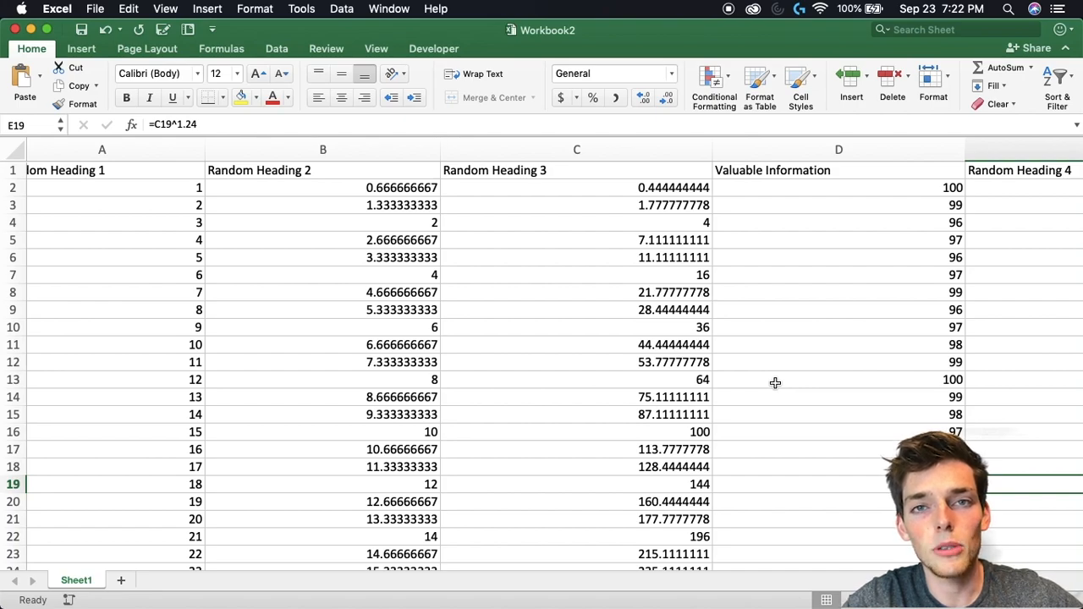
pyautogui.moveTo(816, 183)
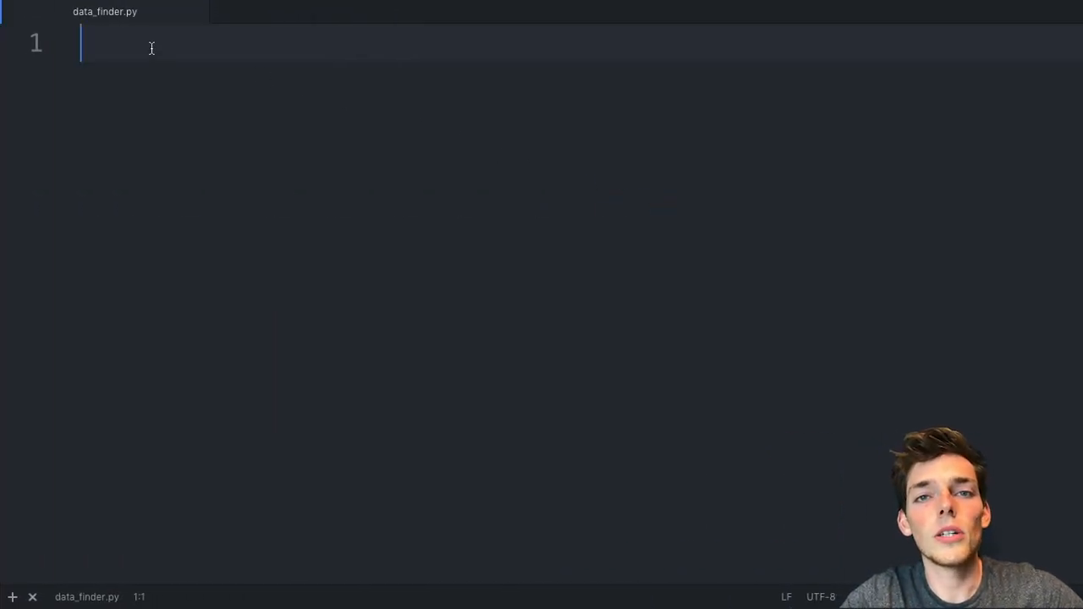
# Step: Add the import os (and pandas as pd) lines at the top of data_finder.py
pyautogui.write('im')
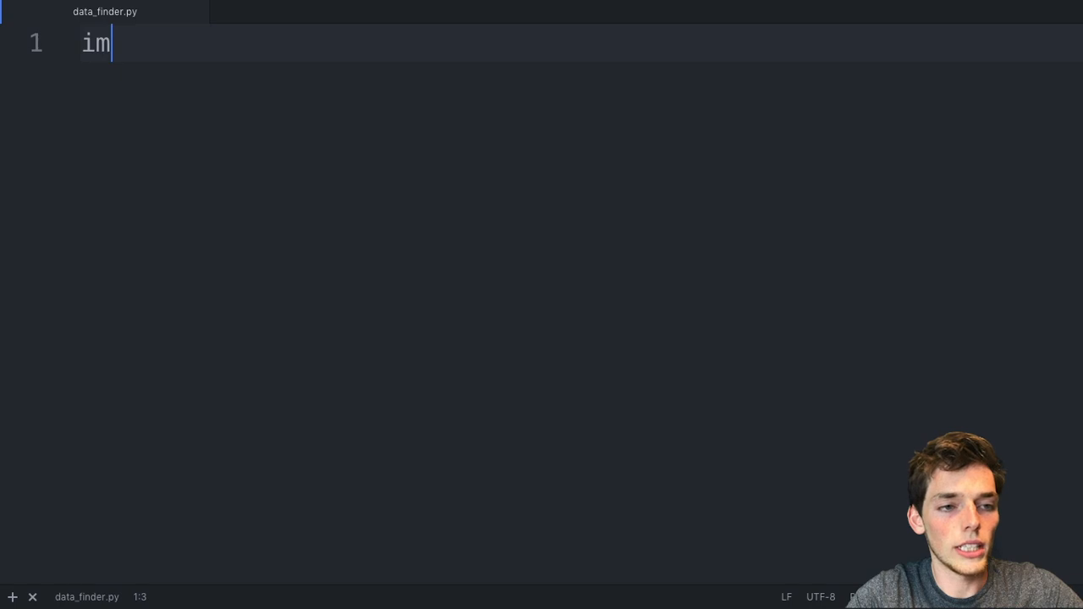
pyautogui.write('port os')
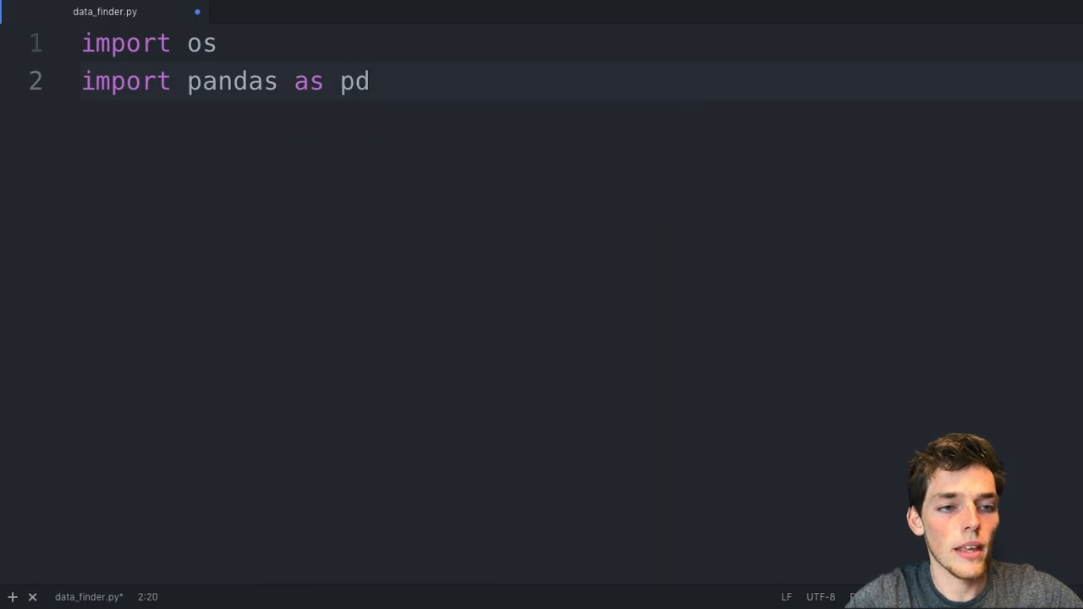
pyautogui.press('Enter')
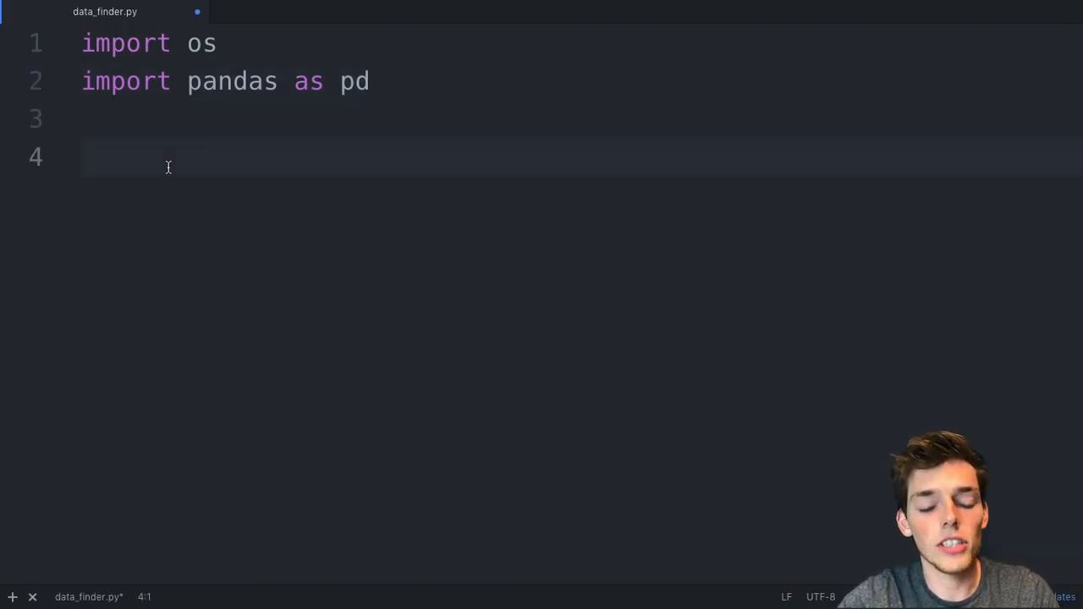
# Step: Define data_location = "ExcelData/"
pyautogui.write('data_l')
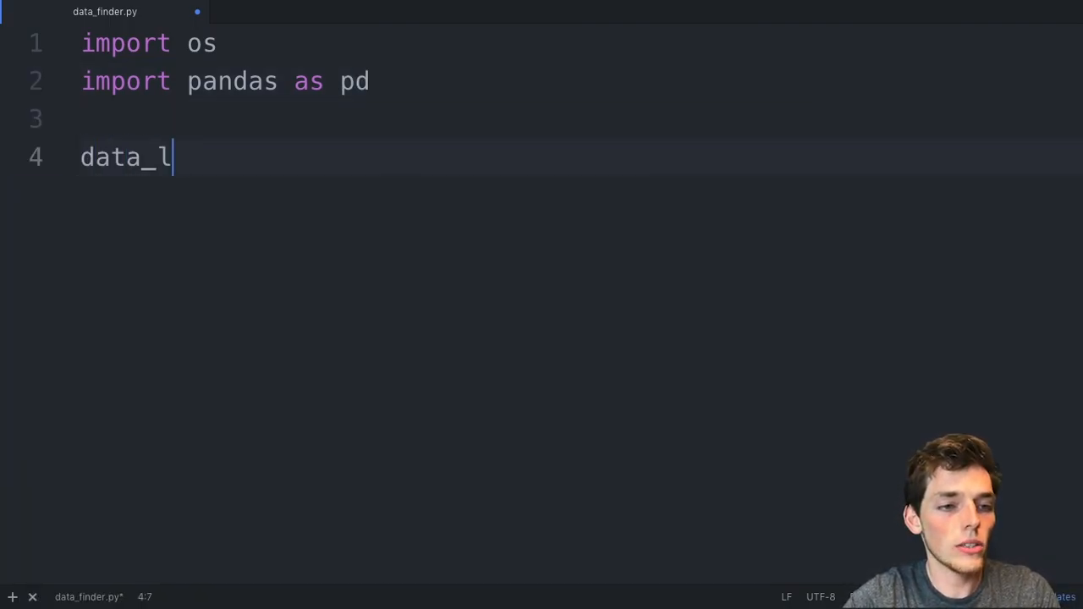
pyautogui.write('ocation = ""')
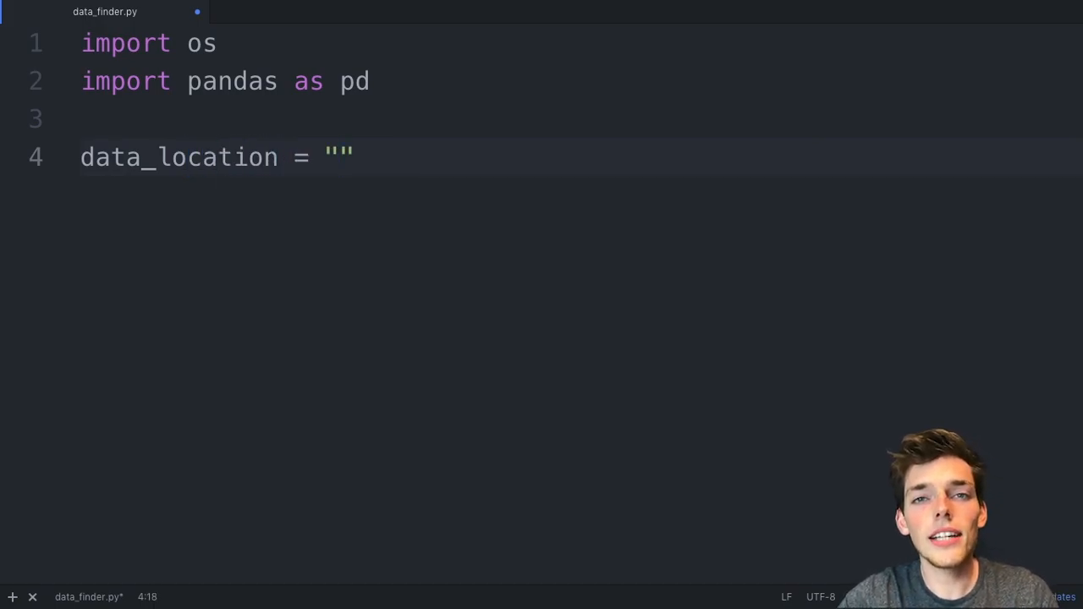
pyautogui.click(340, 158)
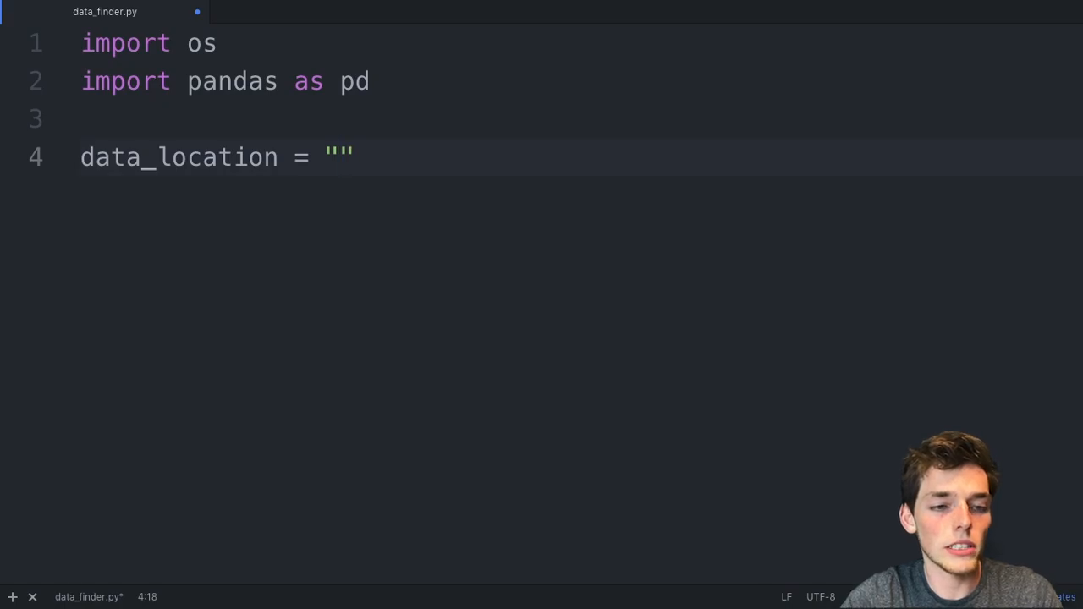
pyautogui.write('ExcelDa')
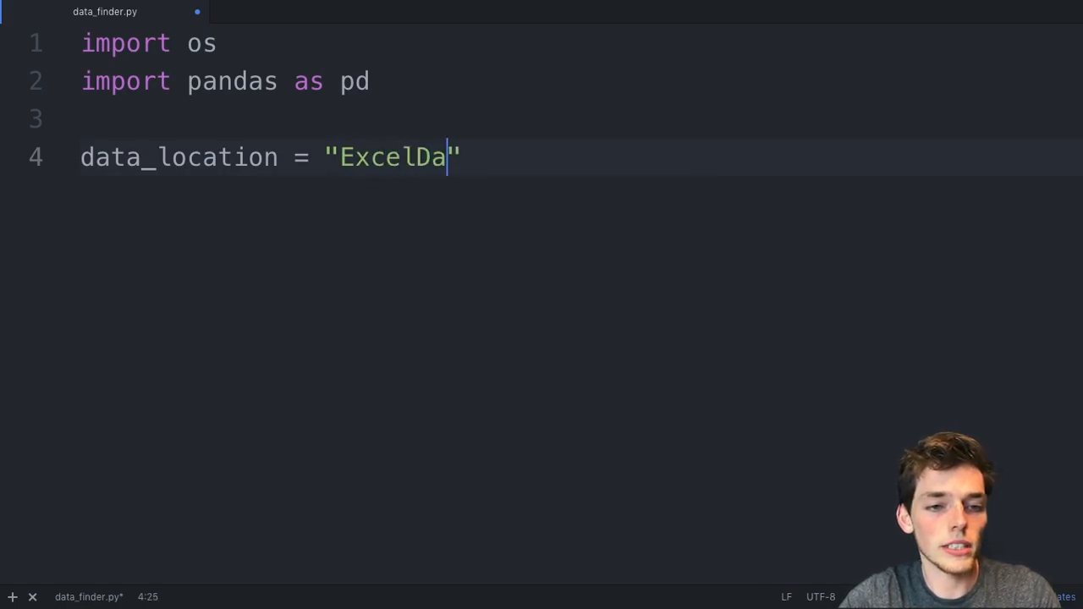
pyautogui.write('ta/')
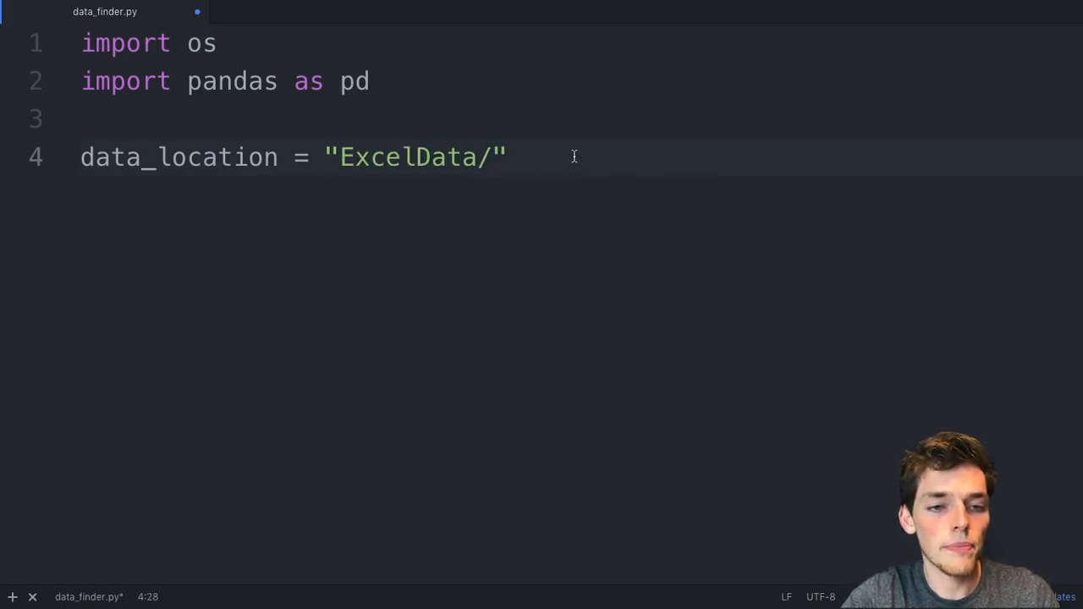
# Step: Define desired_headings = ["Valuable Information"]
pyautogui.write('des')
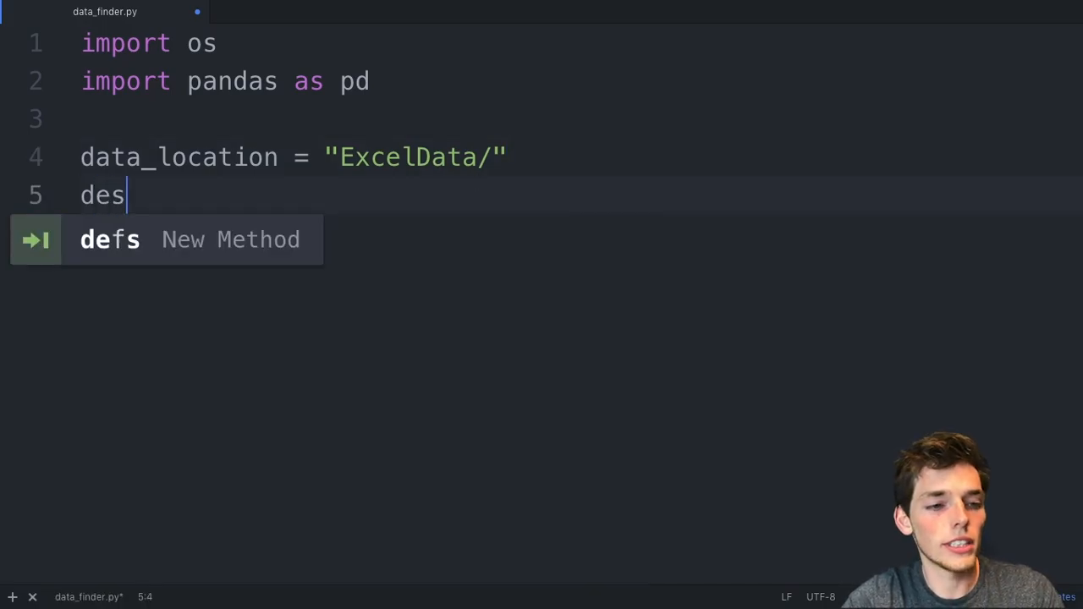
pyautogui.write('ired_headings = [')
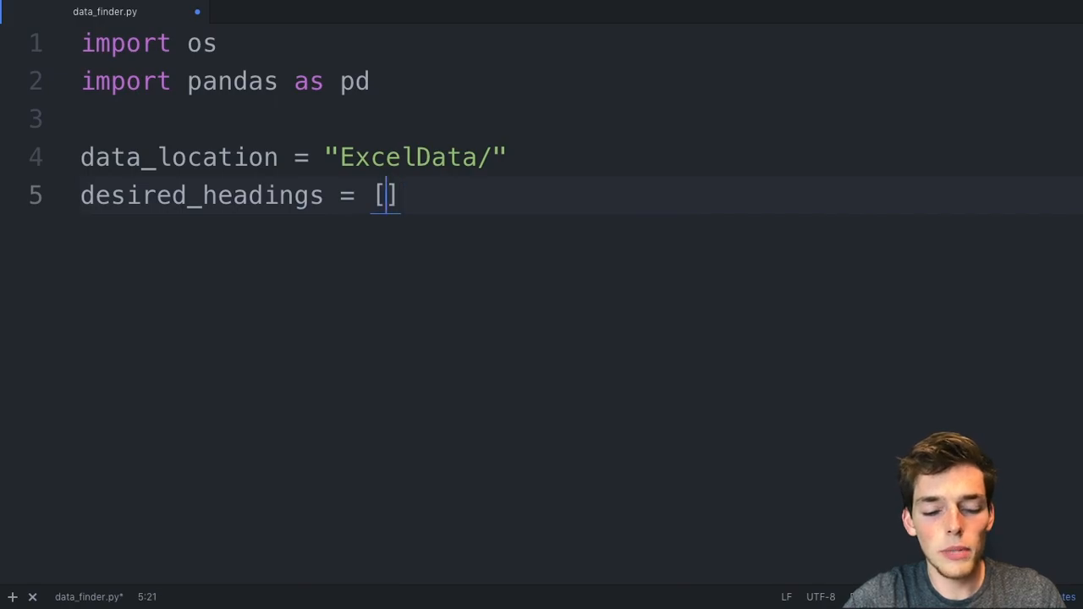
pyautogui.write('"')
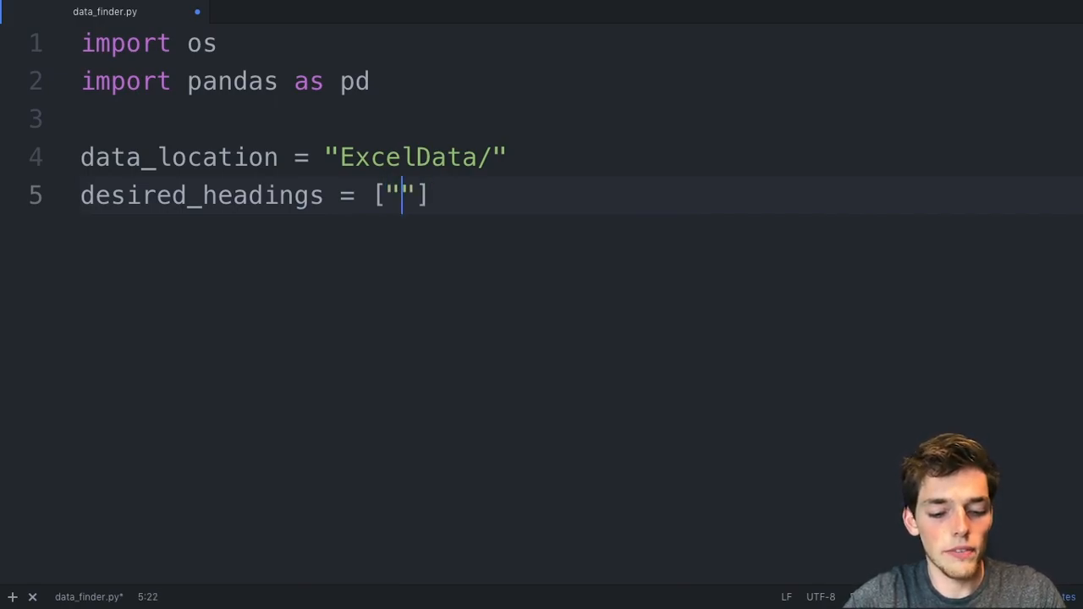
pyautogui.write('Valuable Infor')
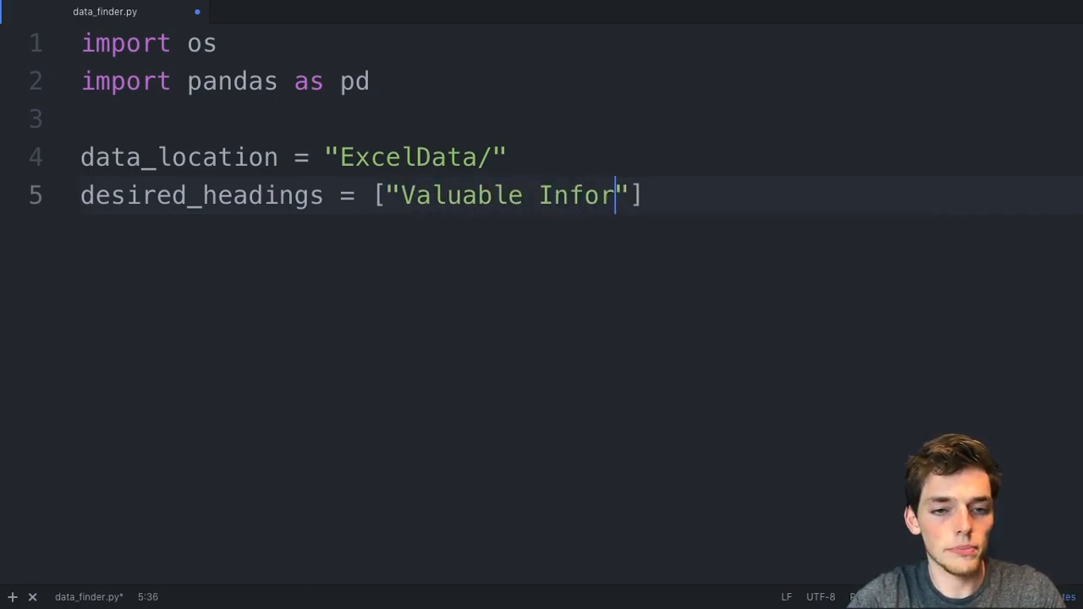
pyautogui.write('mation')
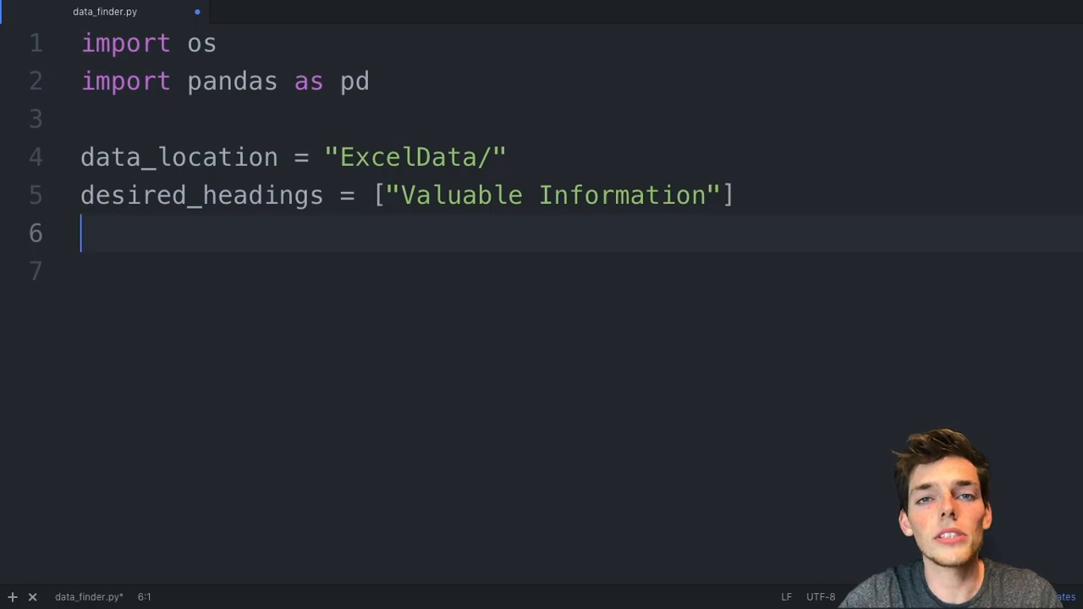
# Step: Create df_total = pd.DataFrame(columns=desired_headings)
pyautogui.write('df_')
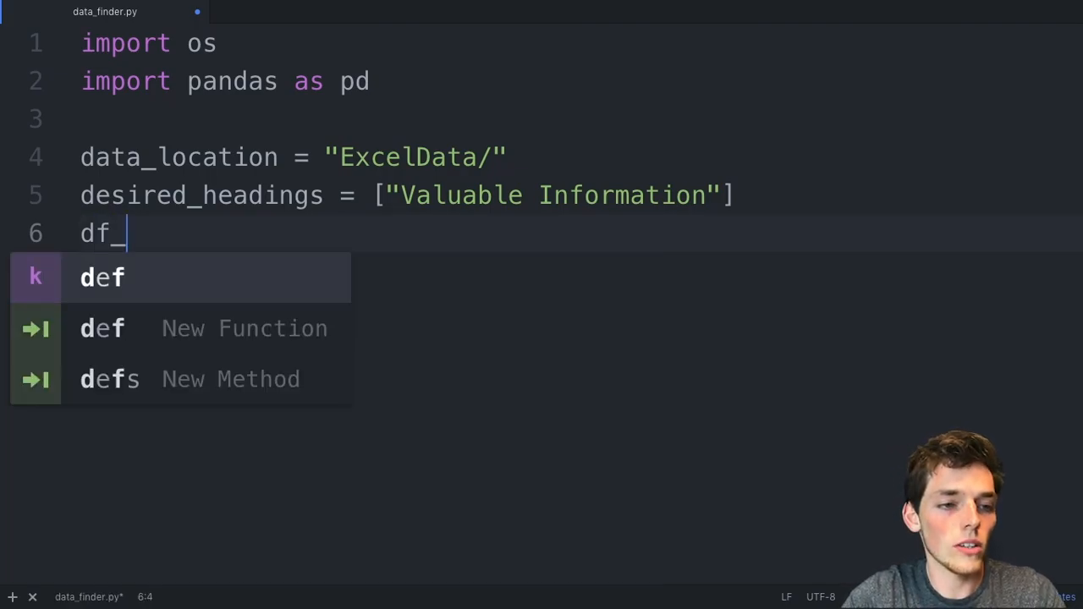
pyautogui.write('total =')
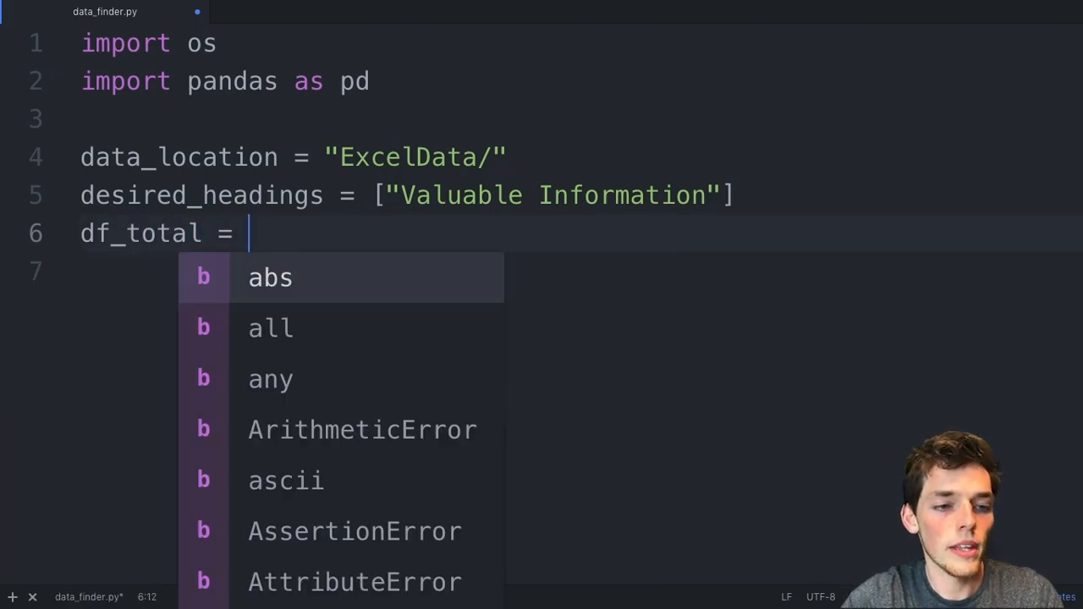
pyautogui.write('pd.Data')
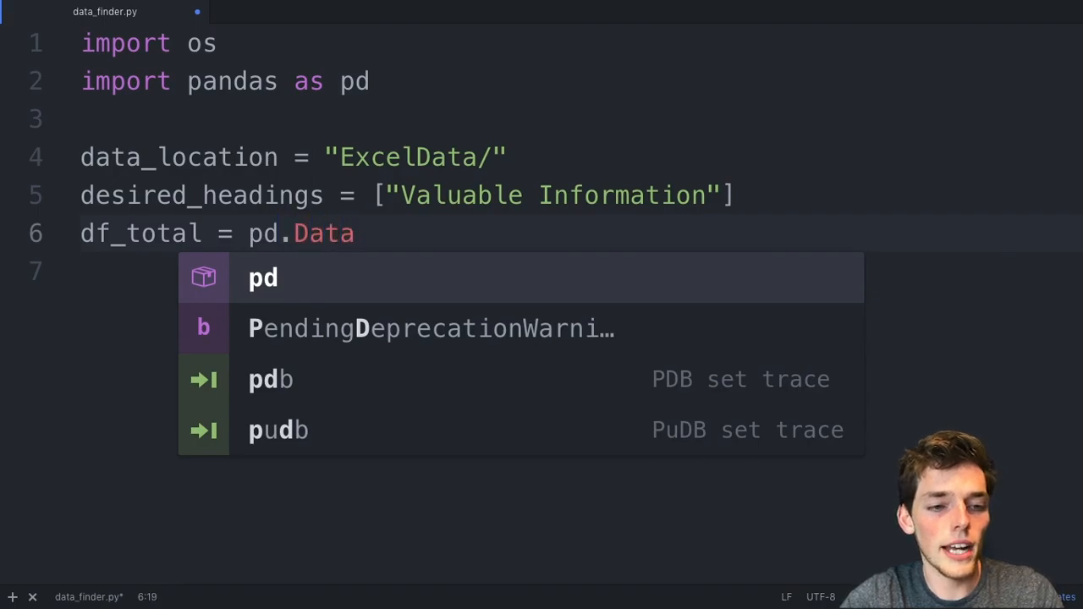
pyautogui.write('Frame()')
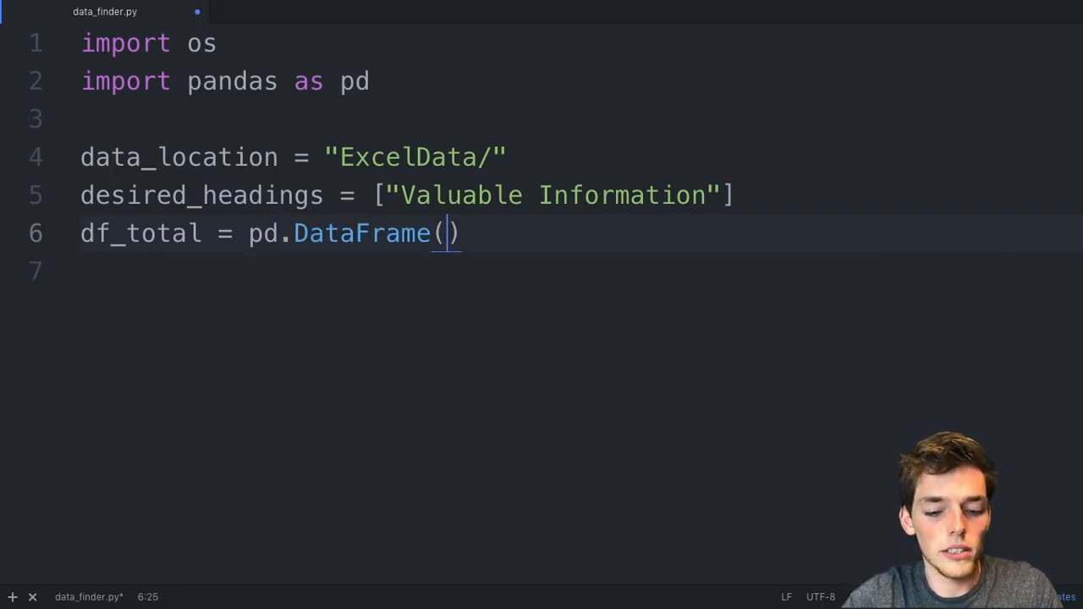
pyautogui.write('columns=')
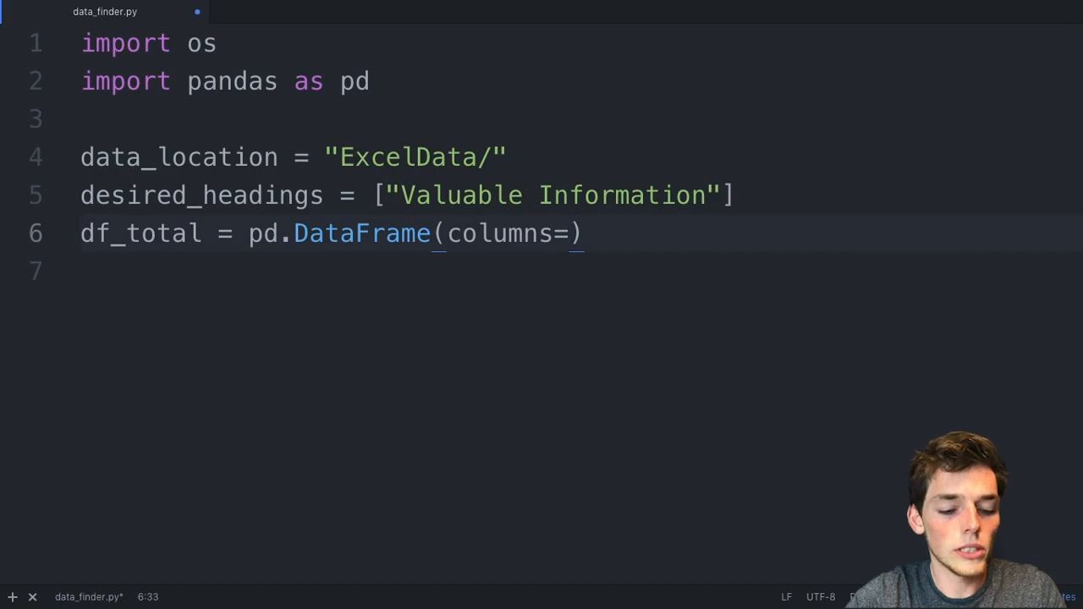
pyautogui.write('desired_head')
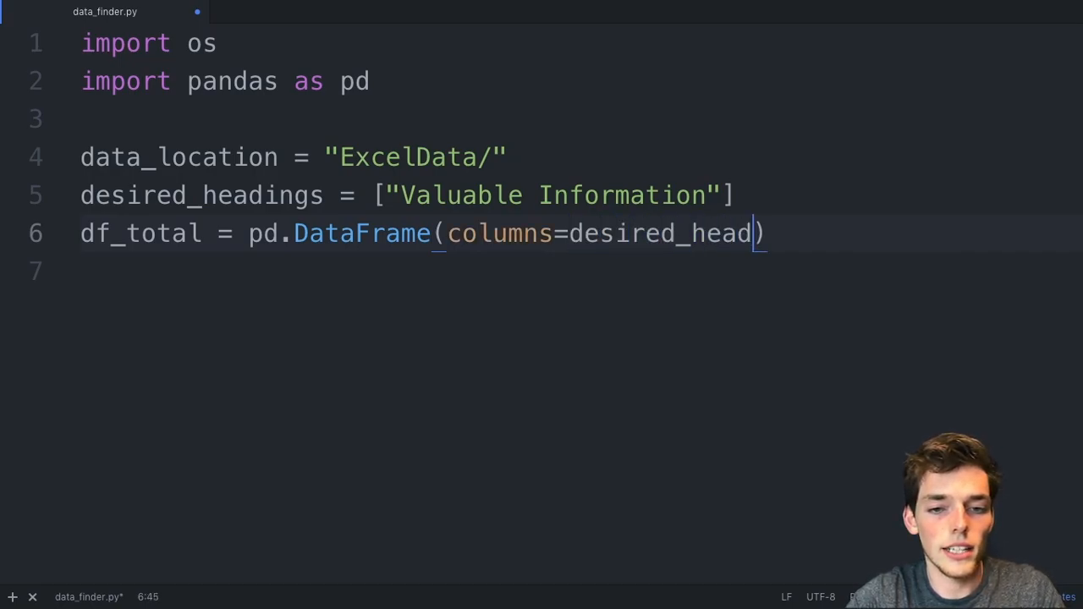
pyautogui.write('ings')
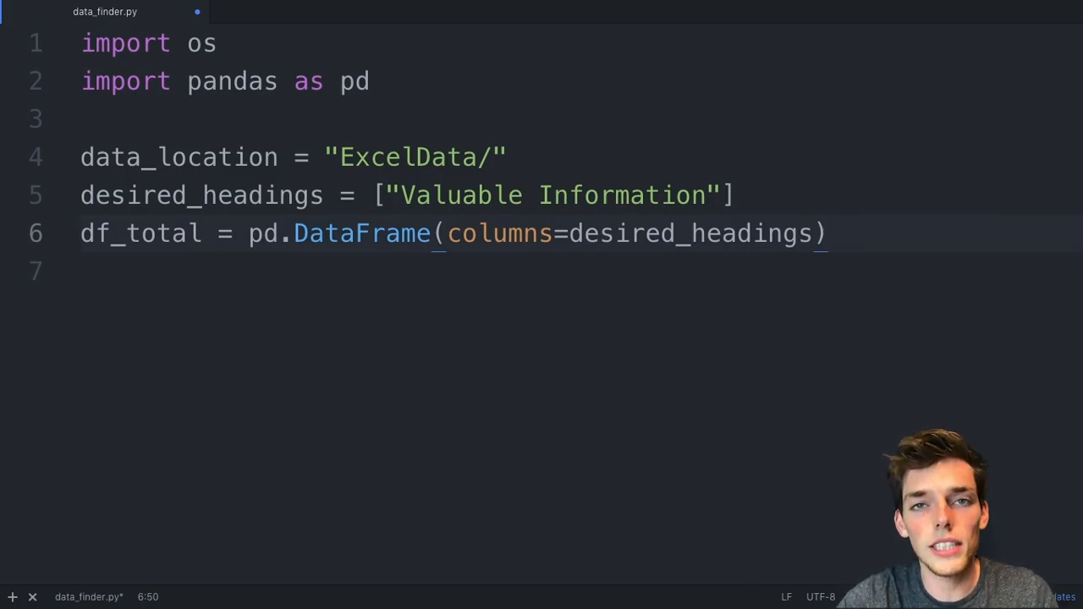
# Step: Start a for loop over os.listdir(data_location)
pyautogui.write('f')
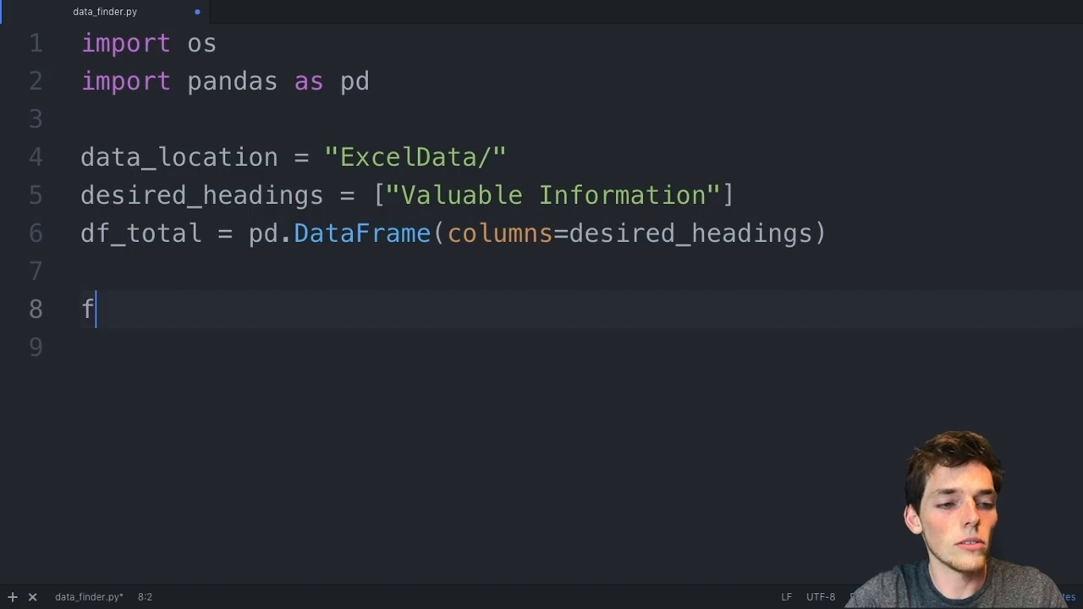
pyautogui.write('or file in')
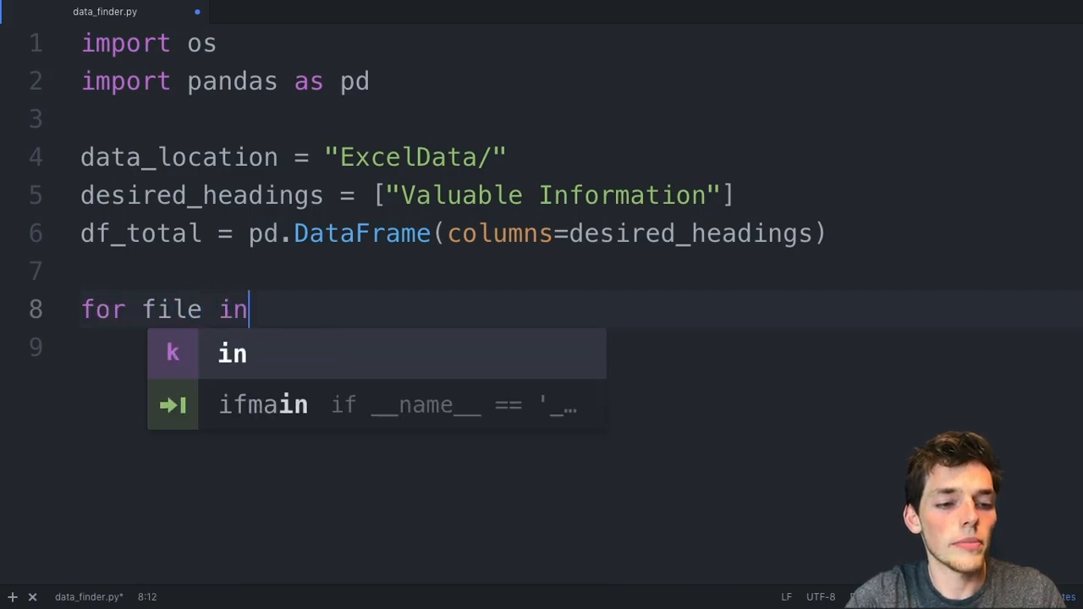
pyautogui.write('o')
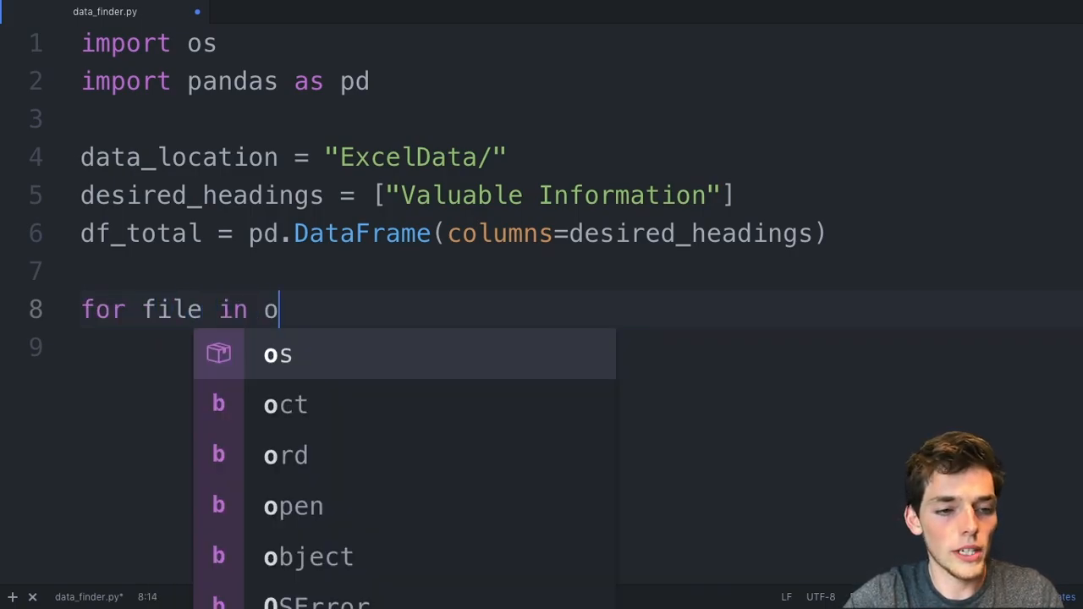
pyautogui.write('s.listdir')
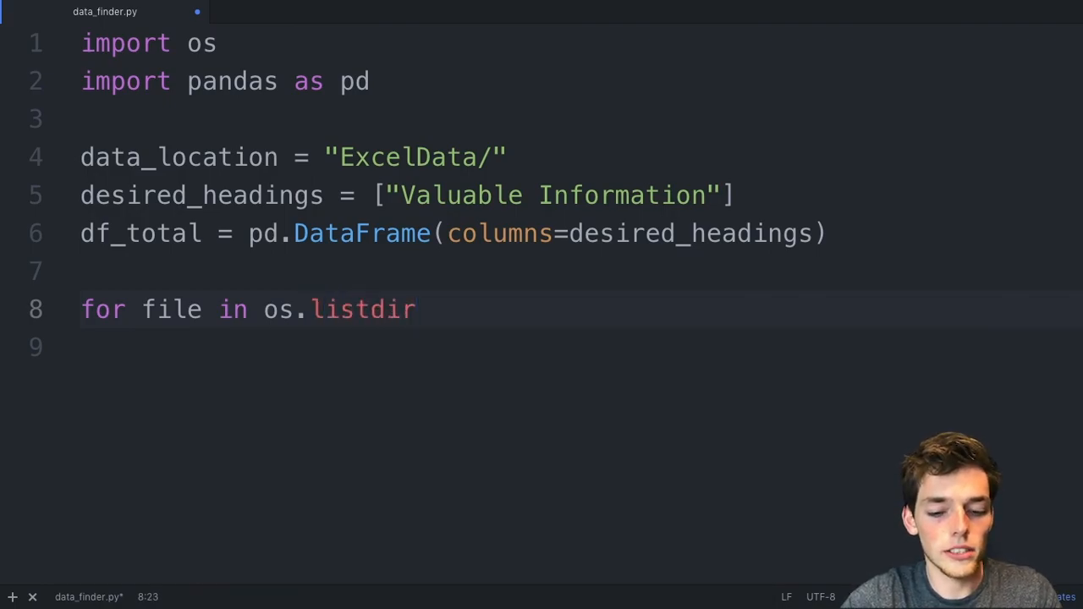
pyautogui.write('()')
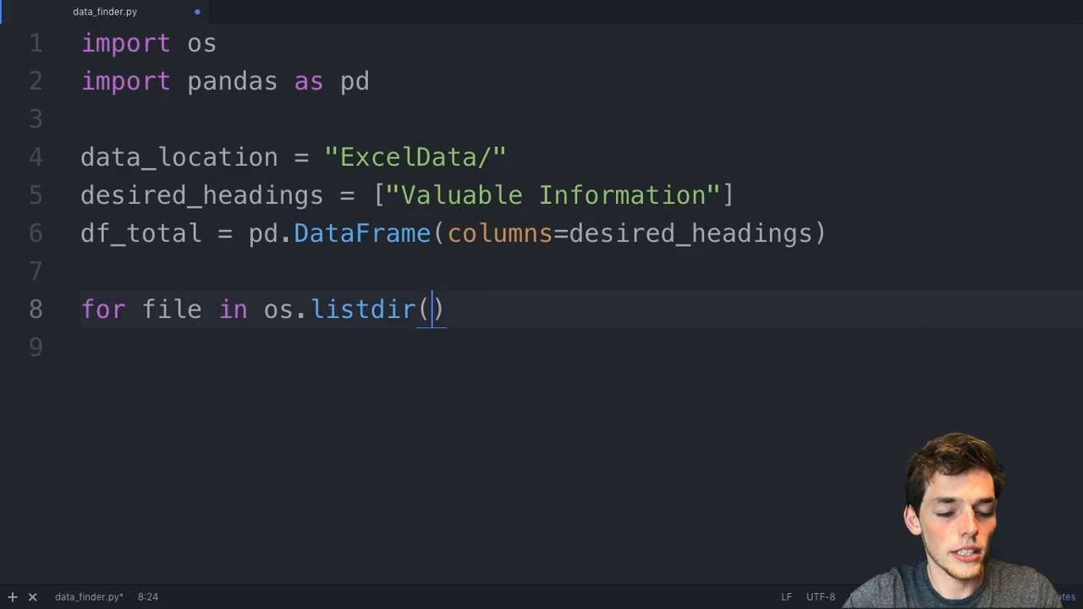
pyautogui.write('data_location')
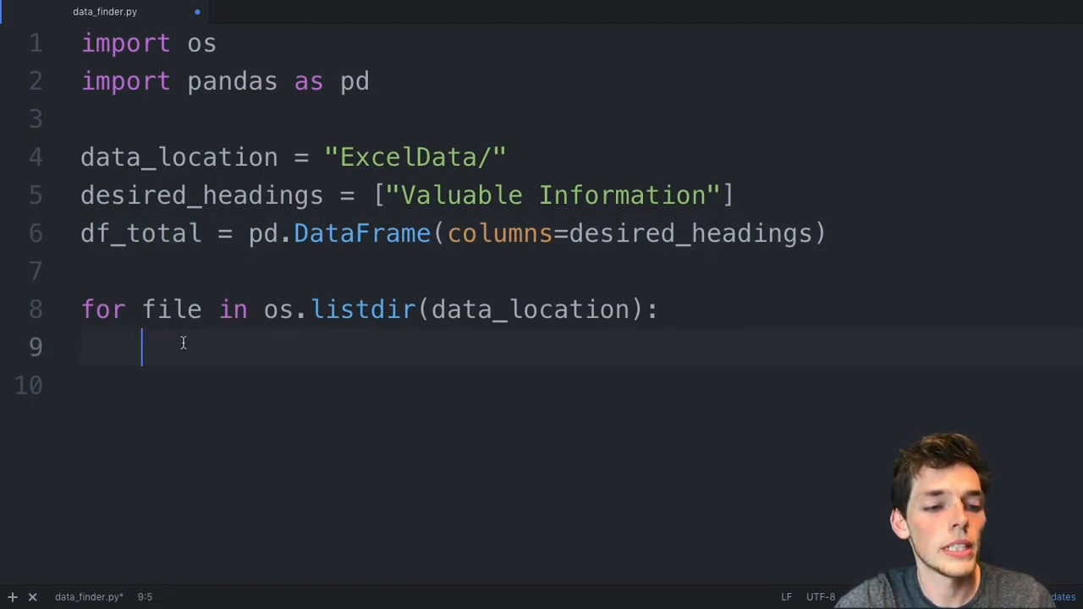
# Step: Inside the loop, read each workbook with df_file = pd.read_excel(data_location + file)
pyautogui.write('df_fi')
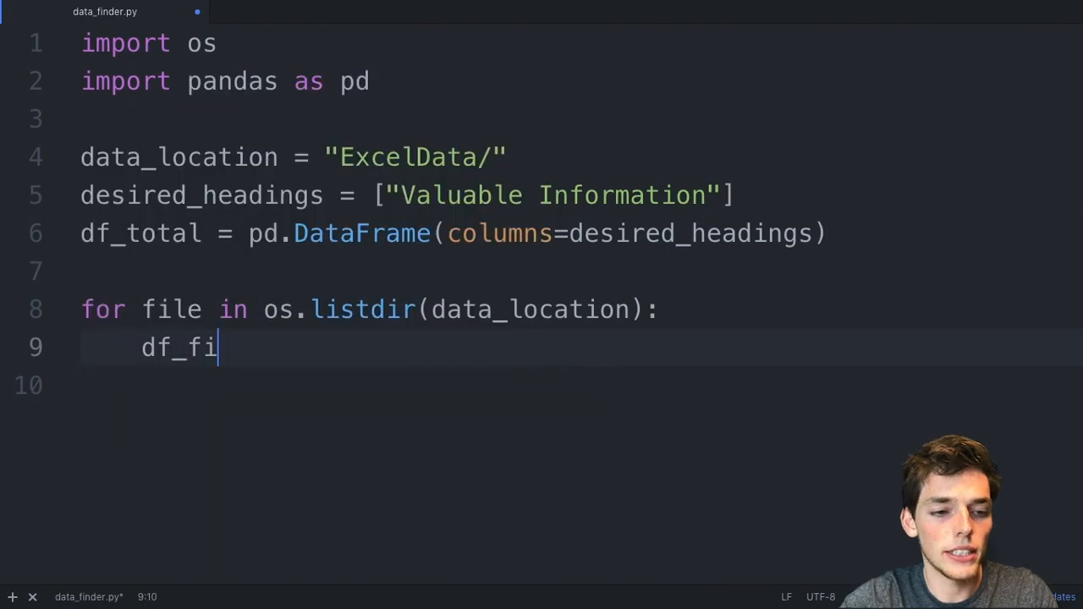
pyautogui.write('le = pd.')
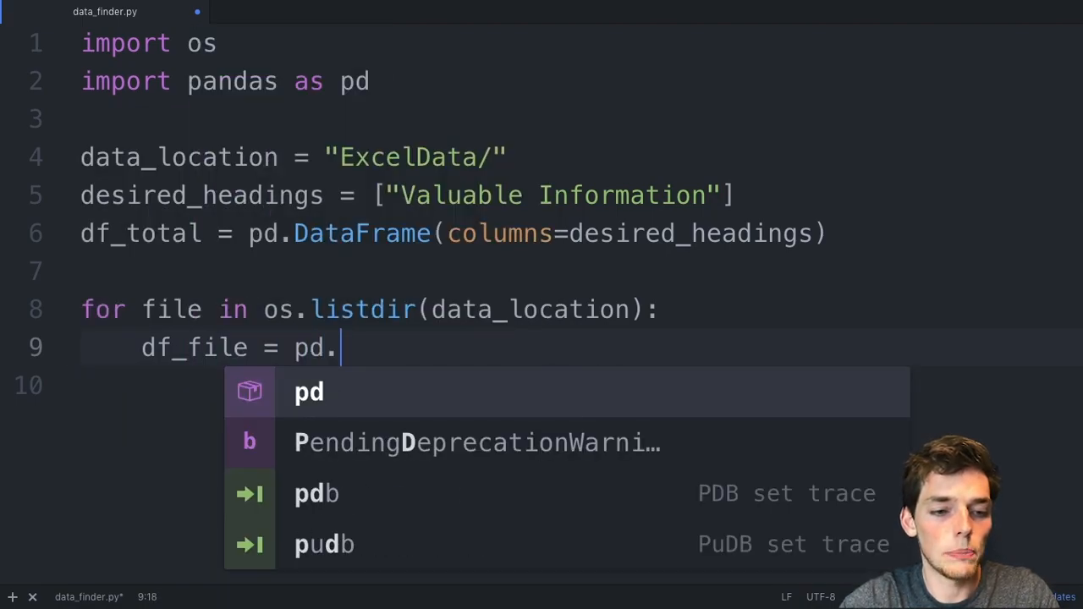
pyautogui.write('read_excel()')
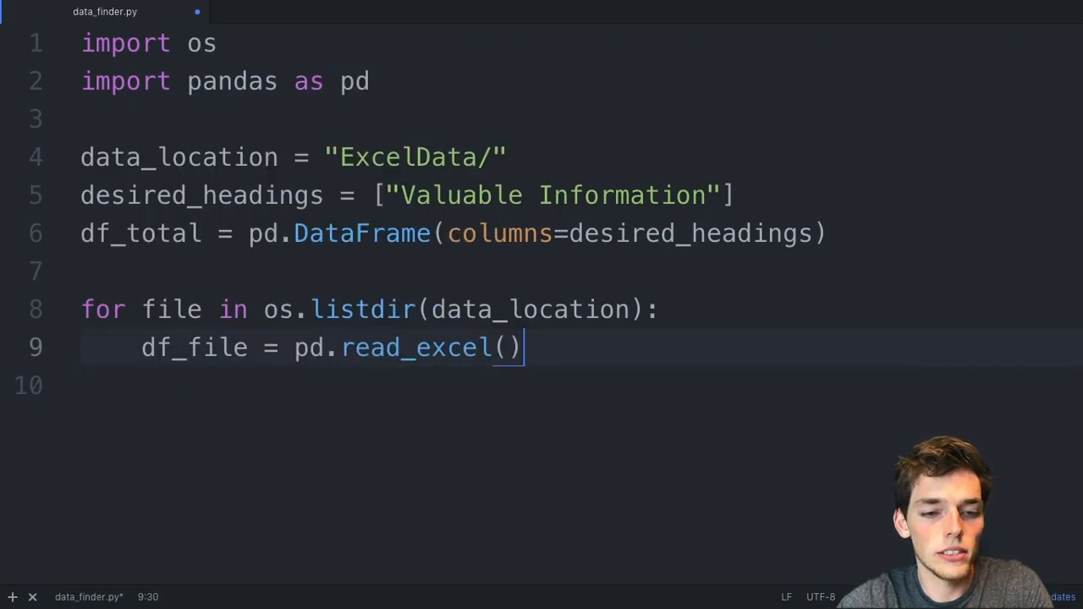
pyautogui.write('data_')
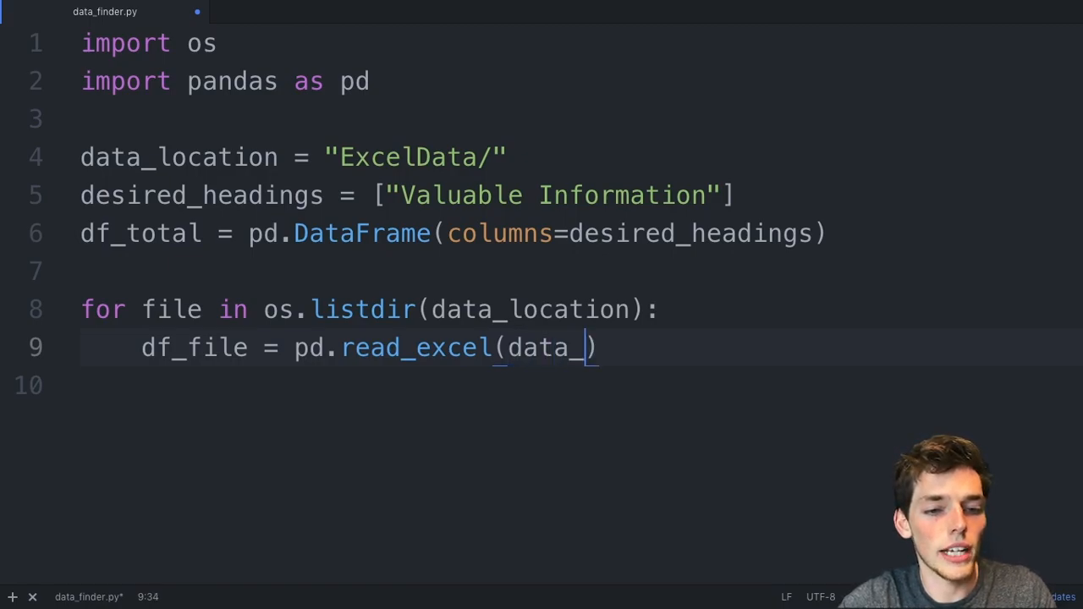
pyautogui.write('location')
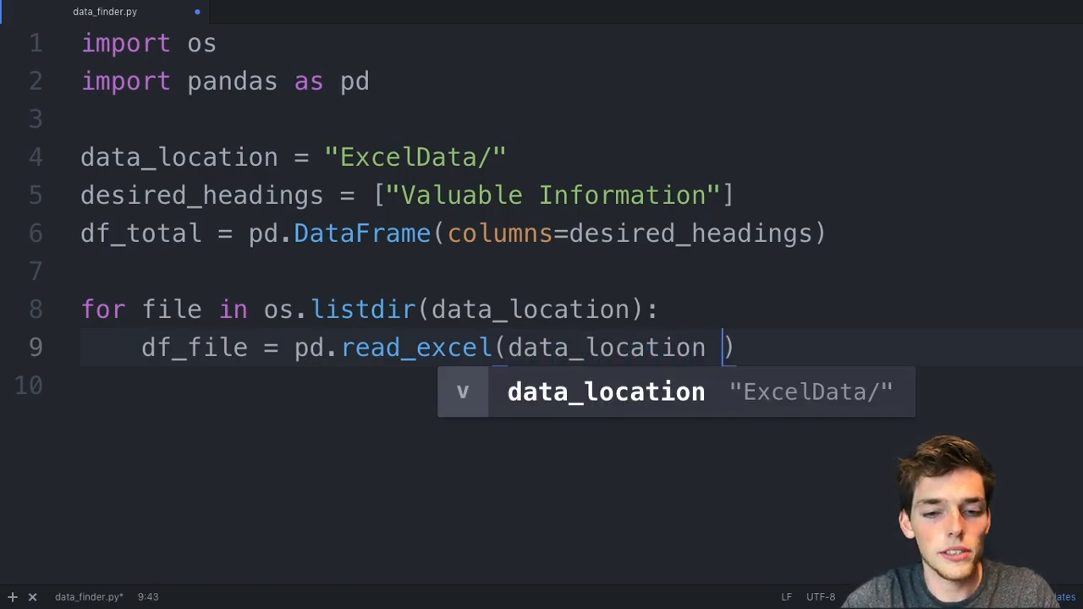
pyautogui.write('+ file')
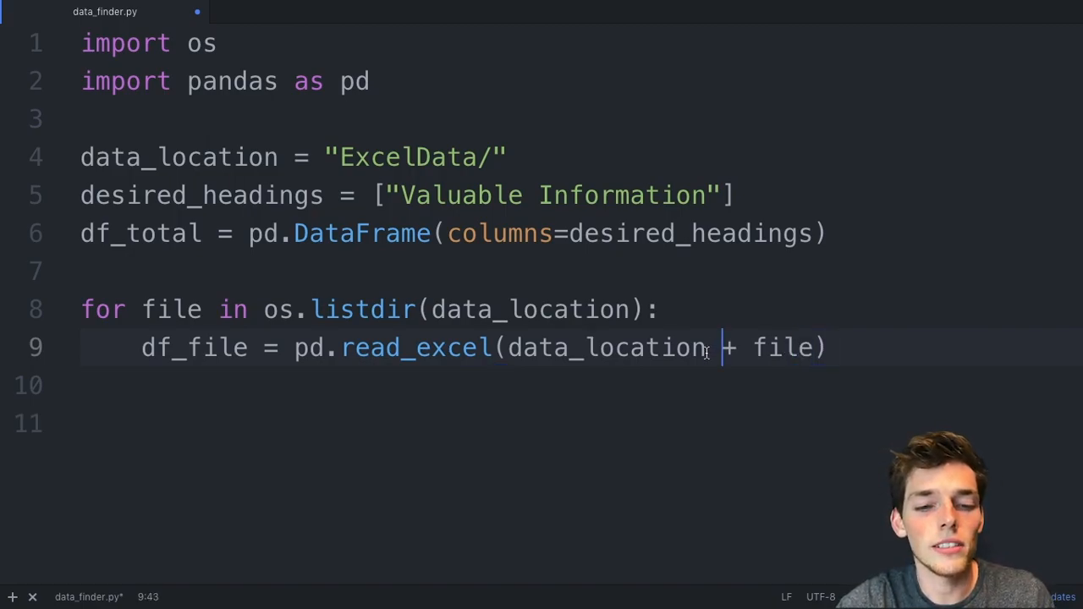
pyautogui.click(507, 157)
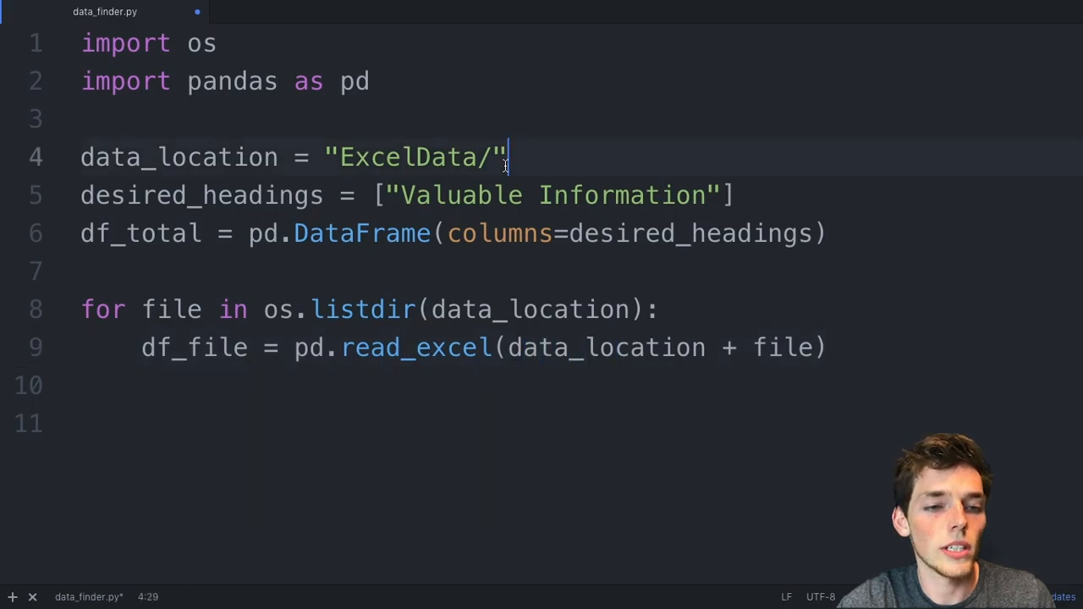
pyautogui.click(751, 347)
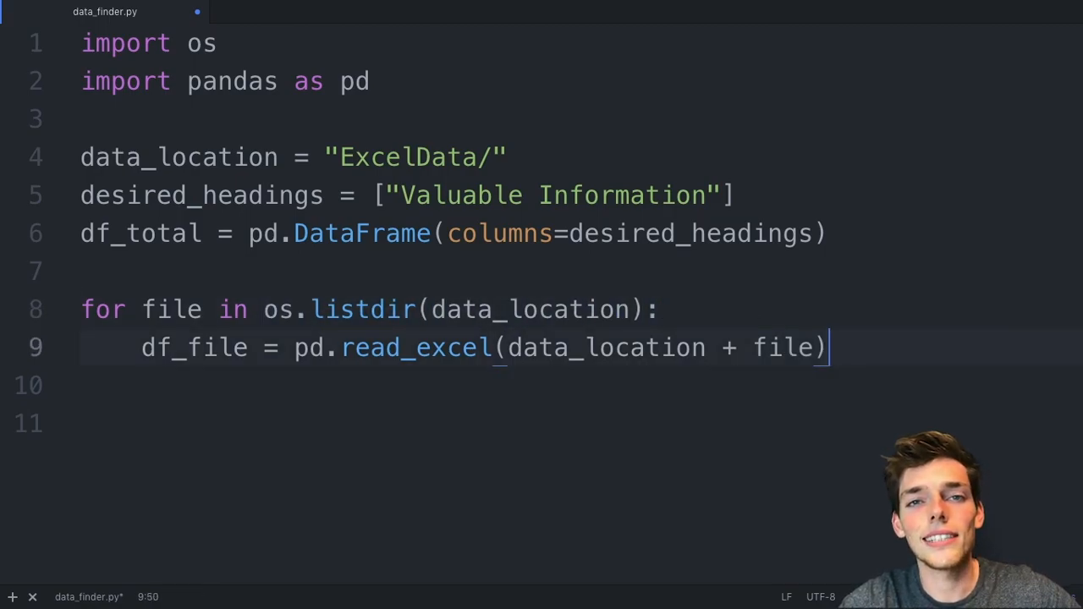
# Step: Add selected_columns = df_file.loc[:, desired_headings] inside the loop
pyautogui.write('sele')
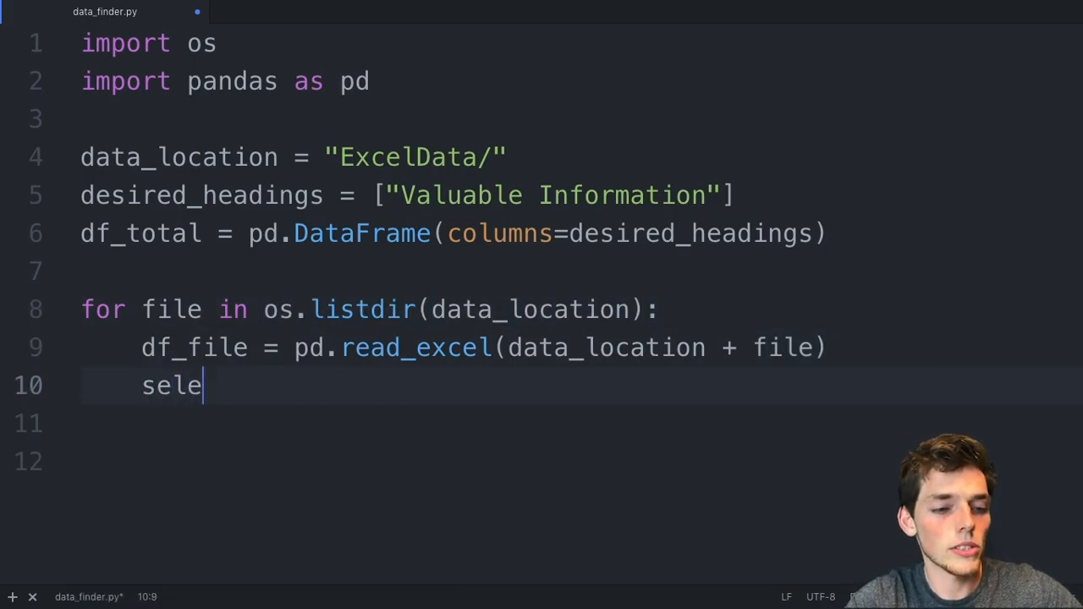
pyautogui.write('cted_columns = df_file')
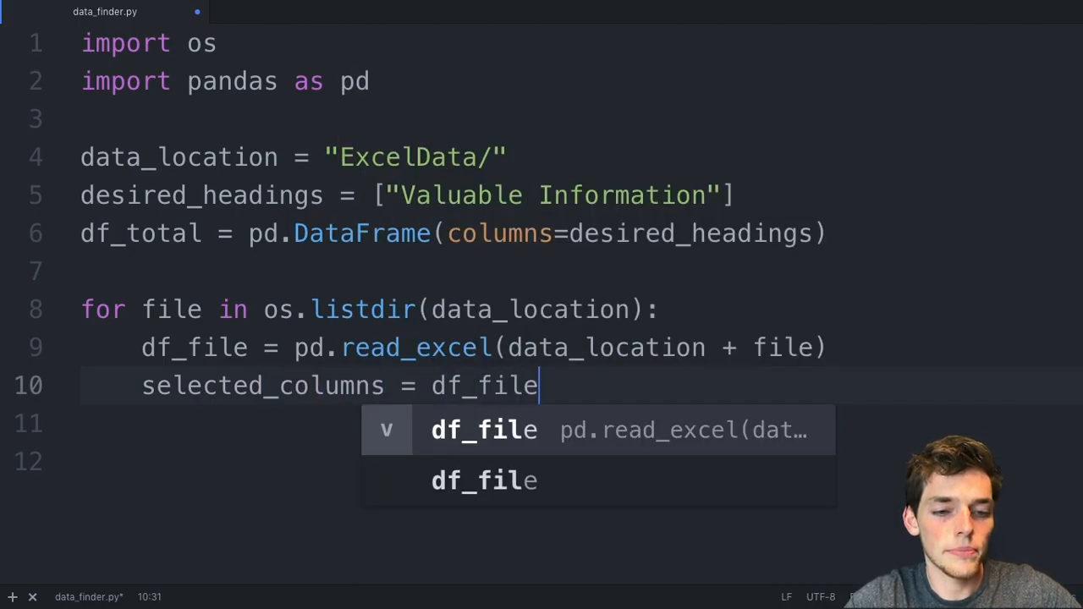
pyautogui.write('.loc')
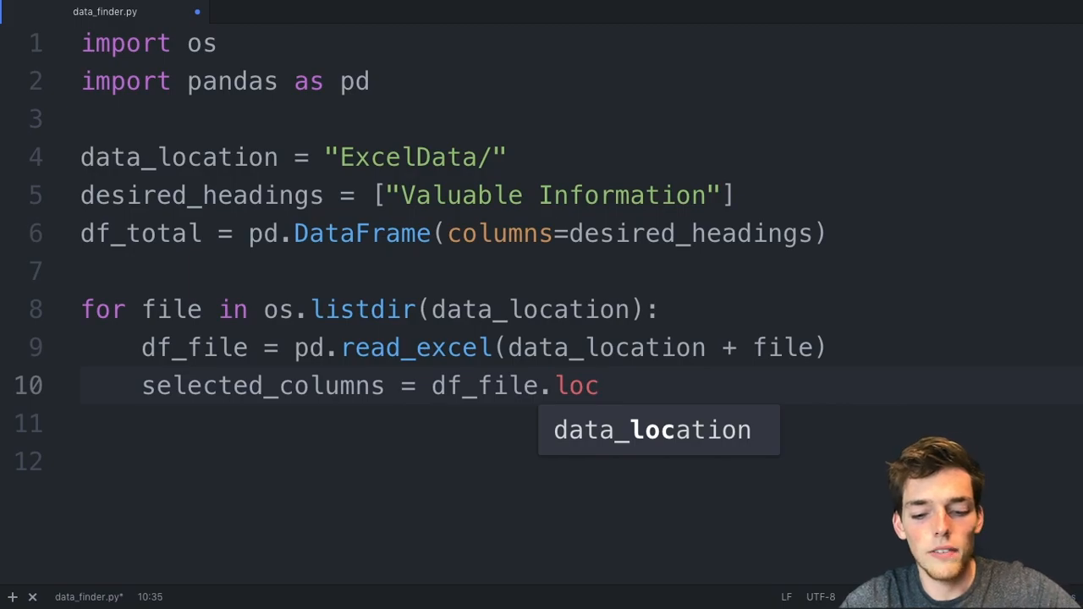
pyautogui.write('[:]')
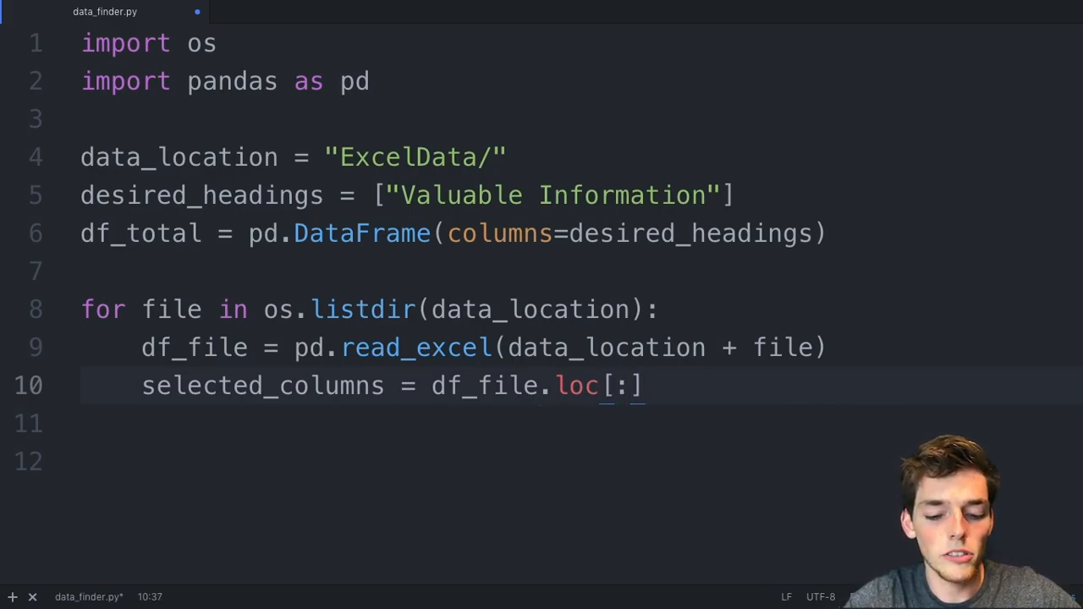
pyautogui.write(', desired_headings')
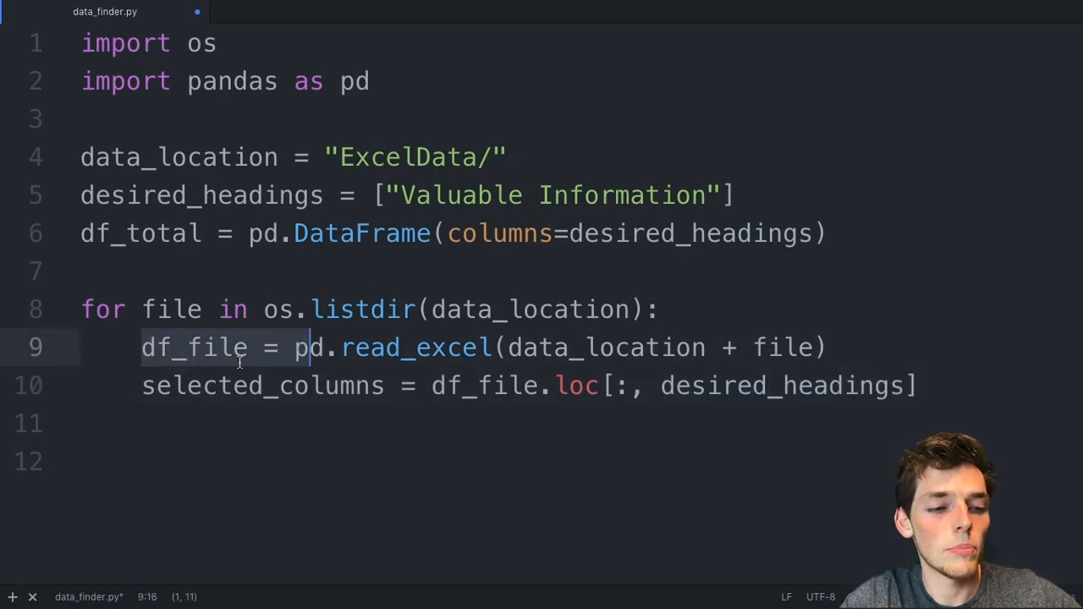
pyautogui.click(920, 386)
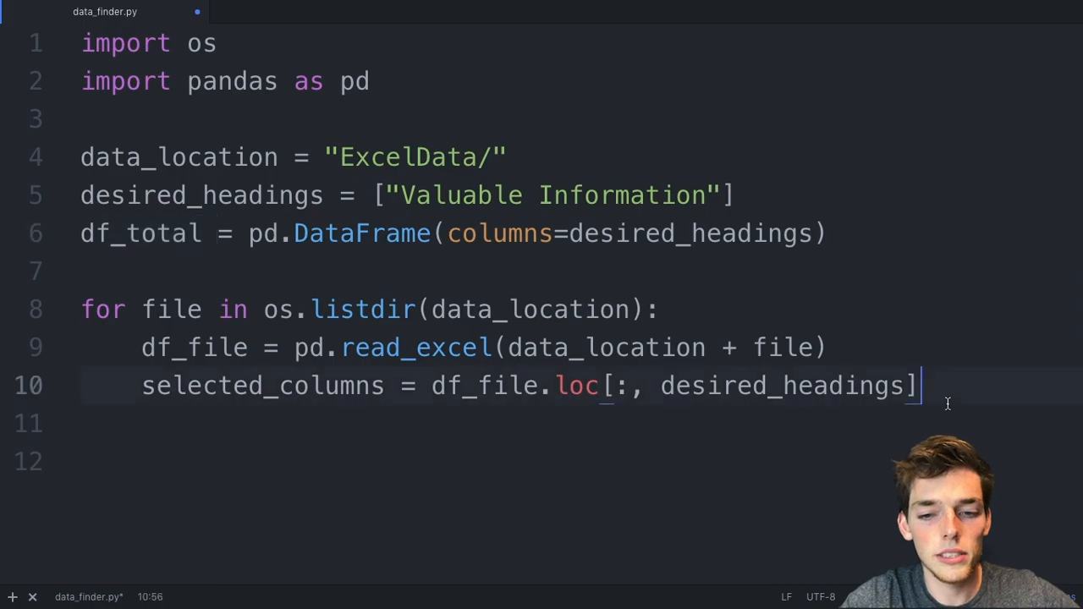
# Step: Add df_total = pd.concat([select_columns, df_total], ignore_index=True) inside the loop
pyautogui.write('df_total =')
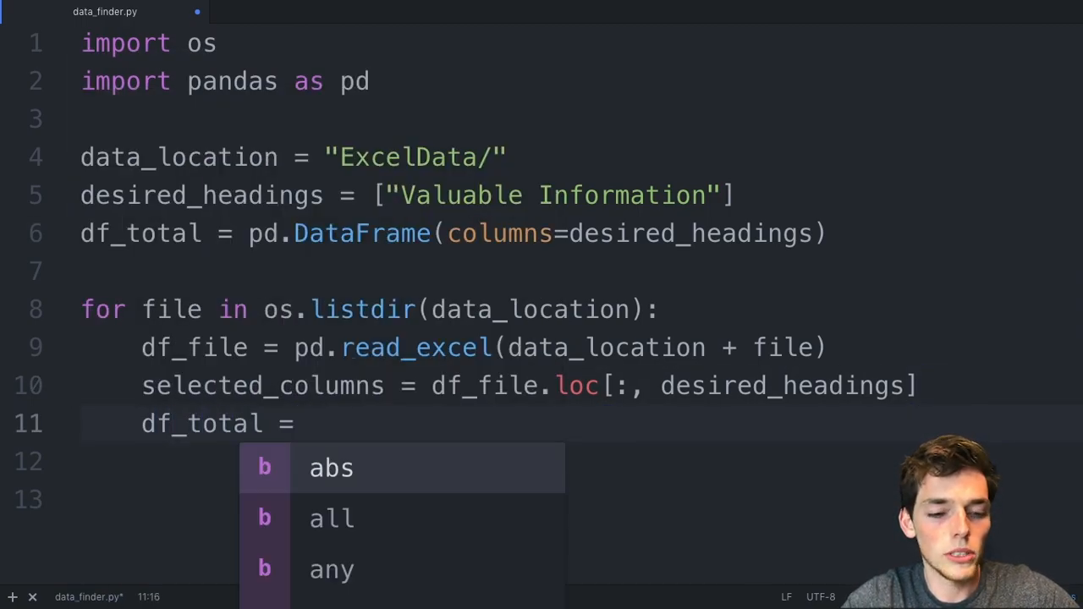
pyautogui.write('pd.concat([')
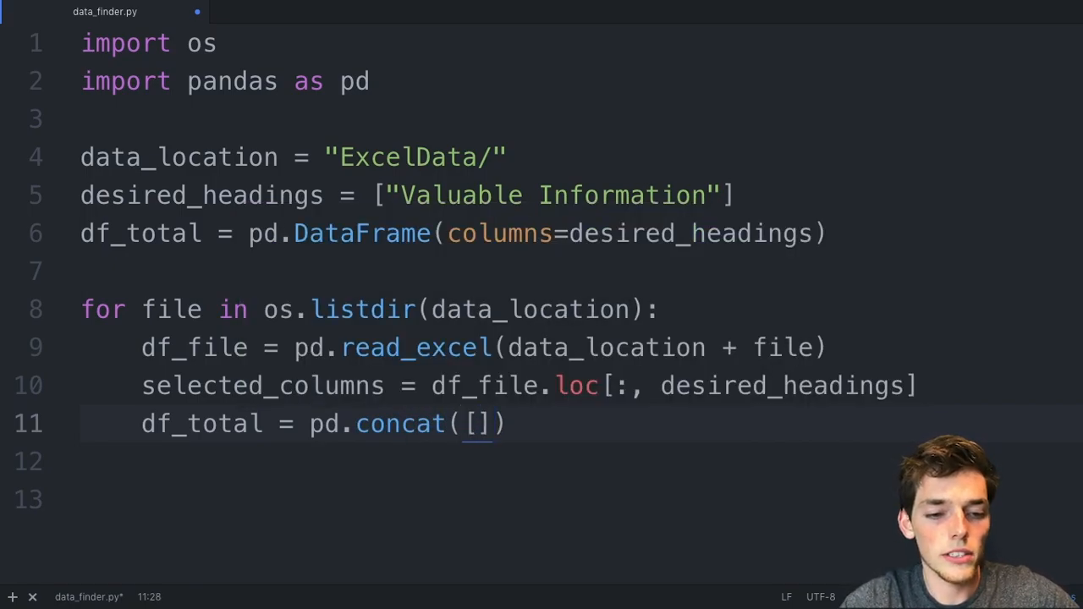
pyautogui.press('Left')
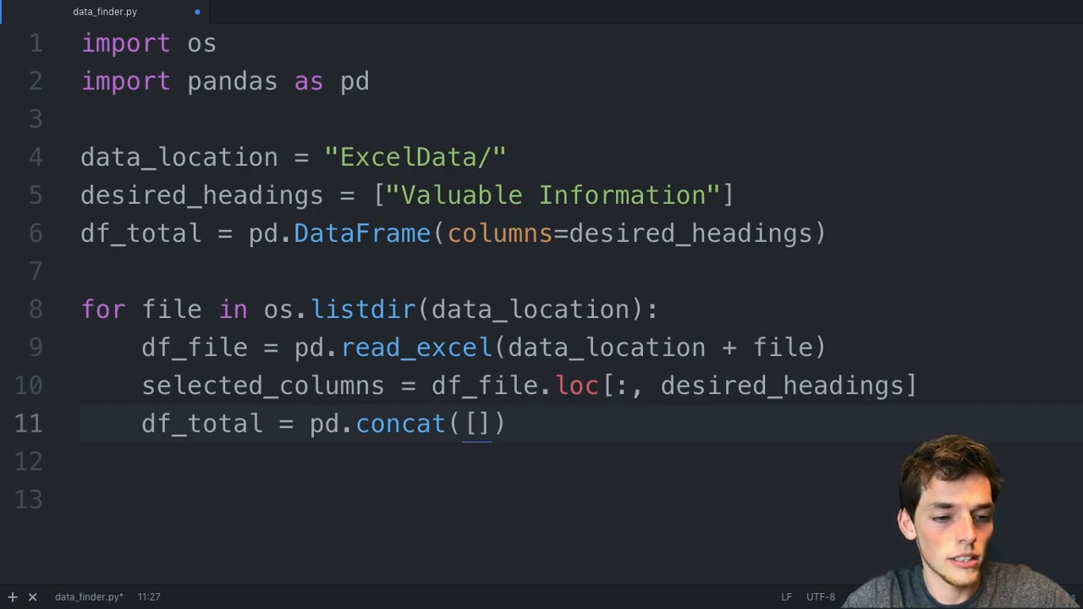
pyautogui.write('select_columns, df_total')
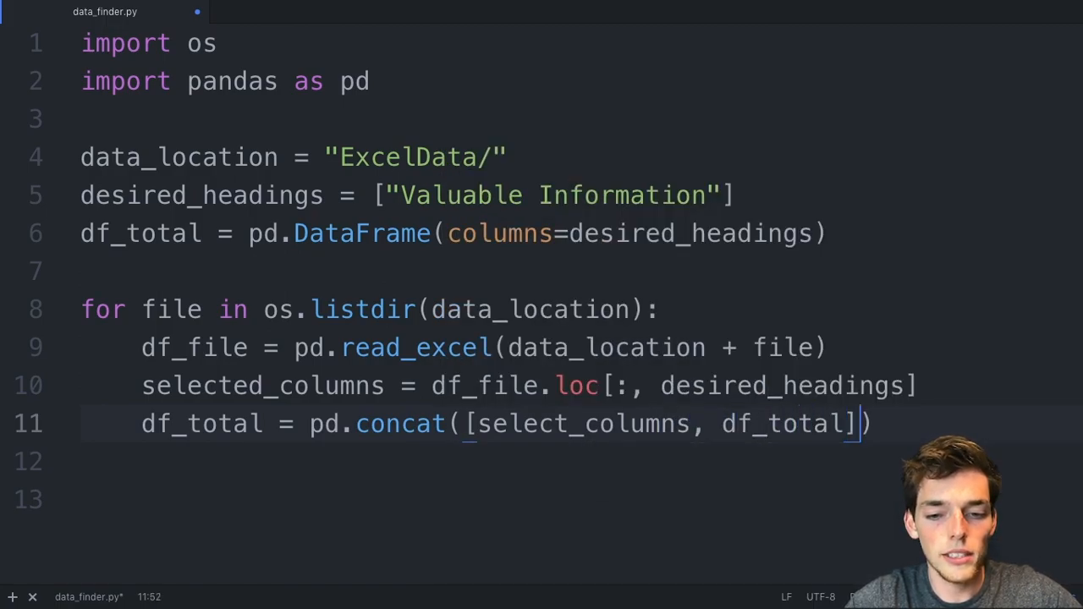
pyautogui.write(', ignore_index=')
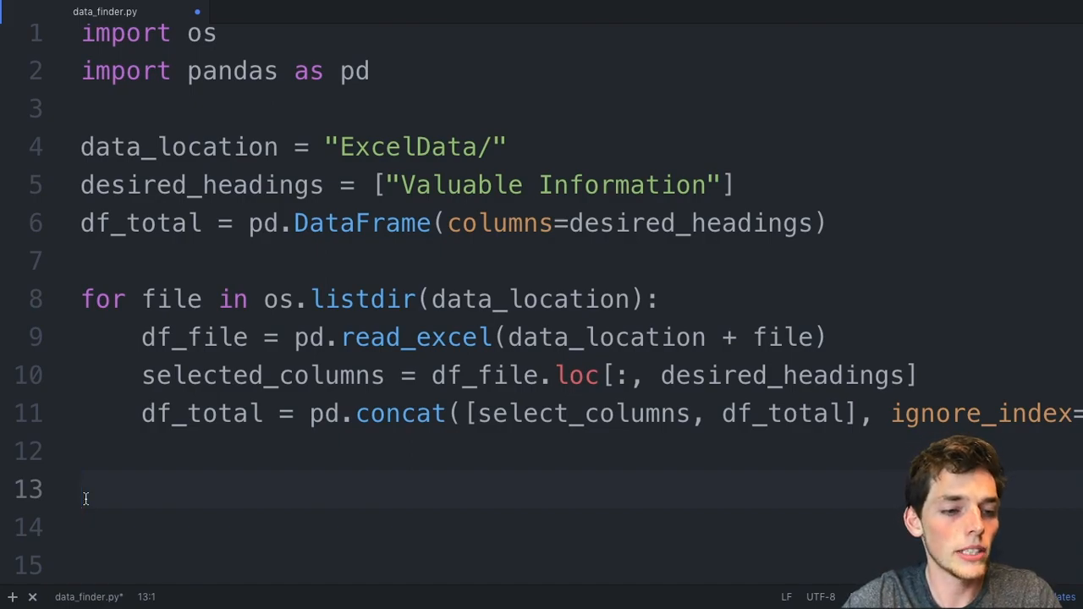
# Step: After the loop, write df_total.to_excel("ValuableInformation.xlsx")
pyautogui.write('df_total.')
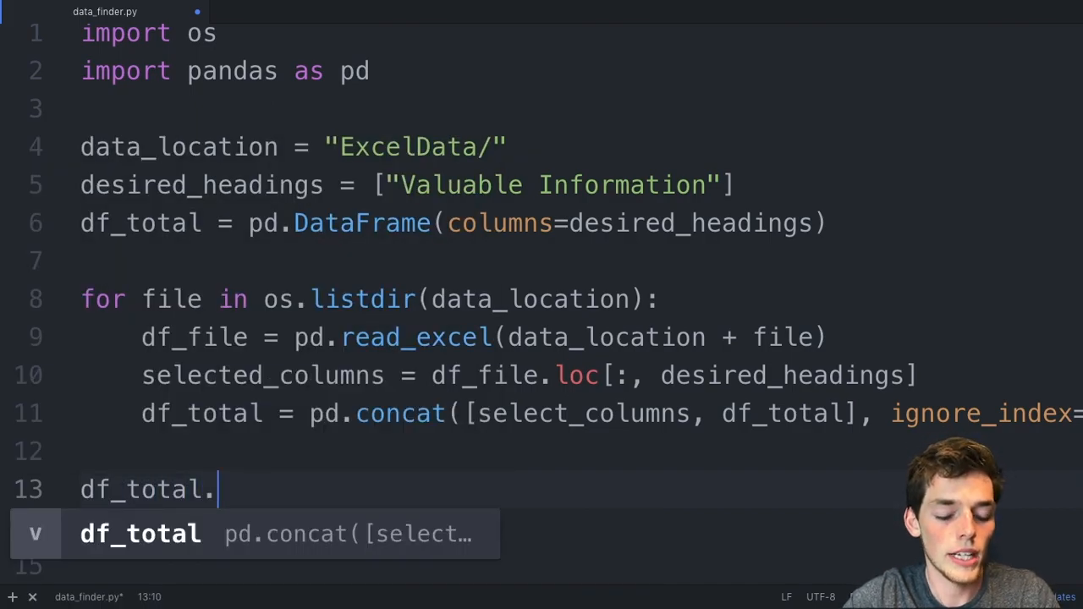
pyautogui.write('to_excel')
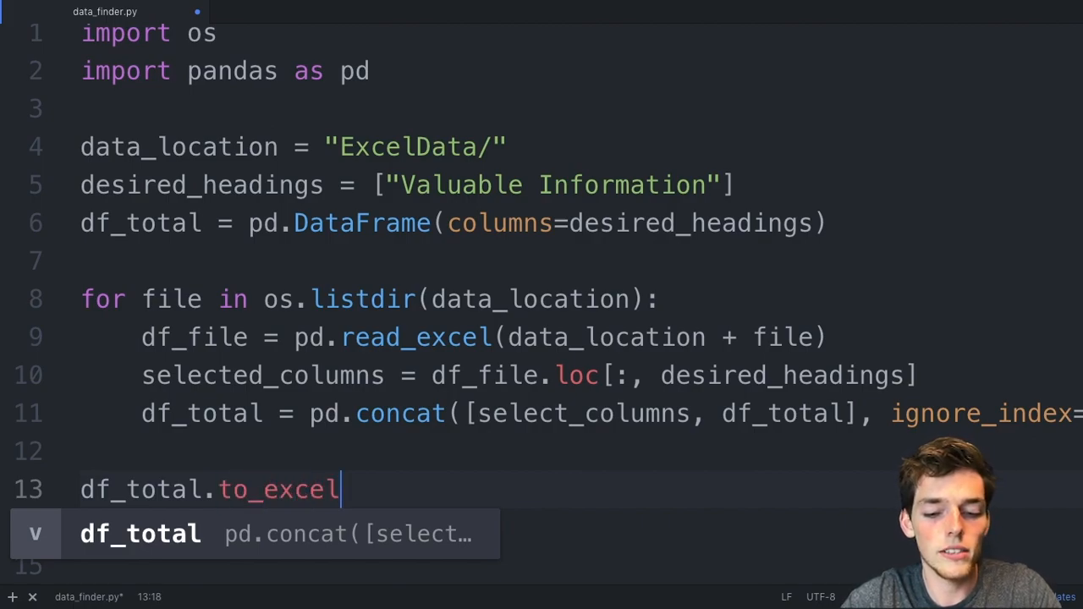
pyautogui.write('()')
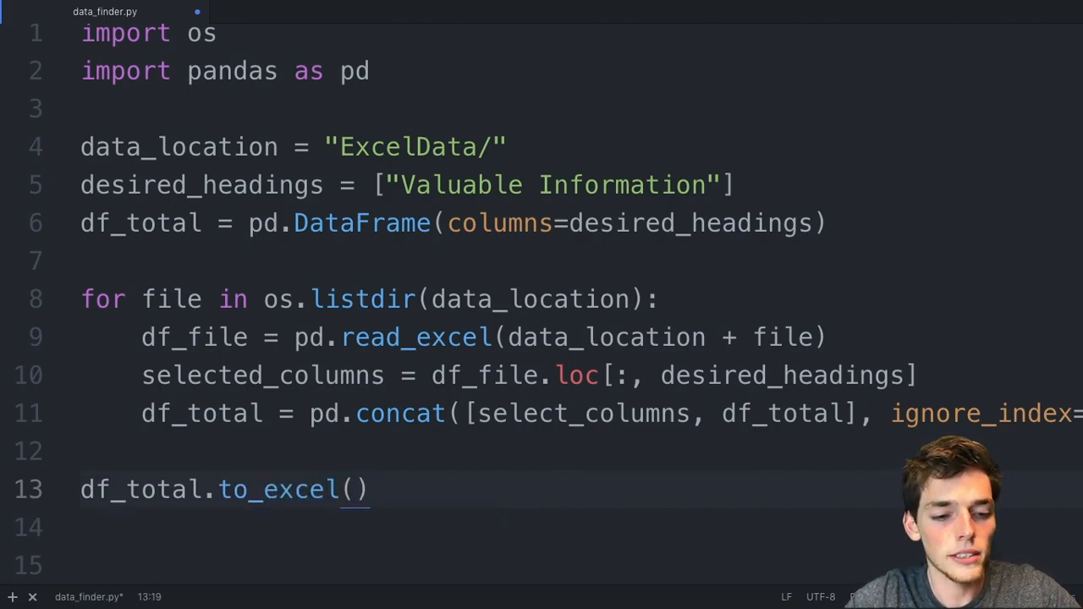
pyautogui.write('"Valuable"')
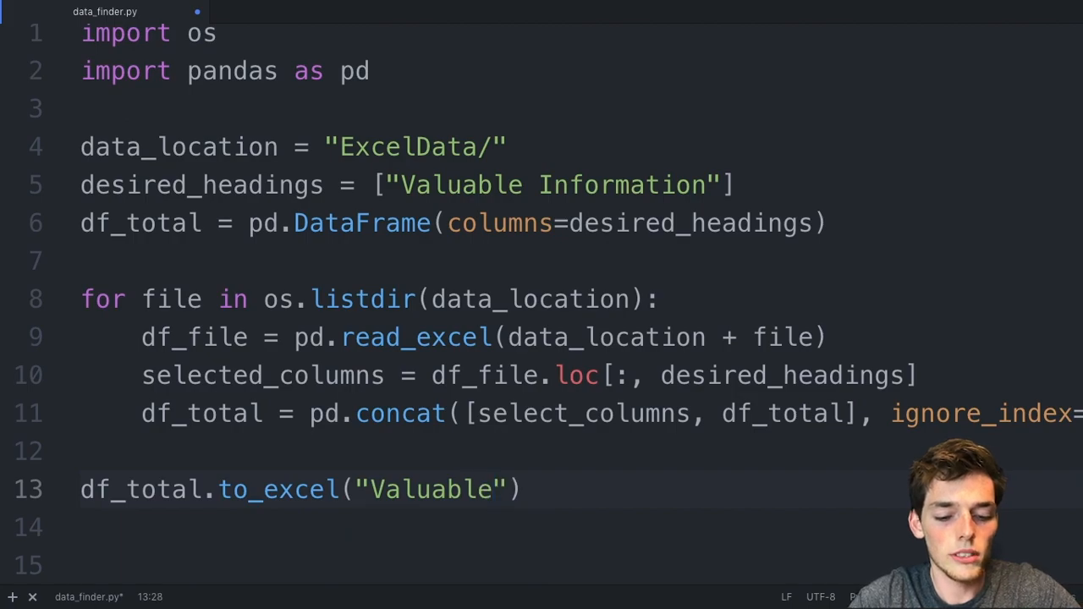
pyautogui.write('Information.xl')
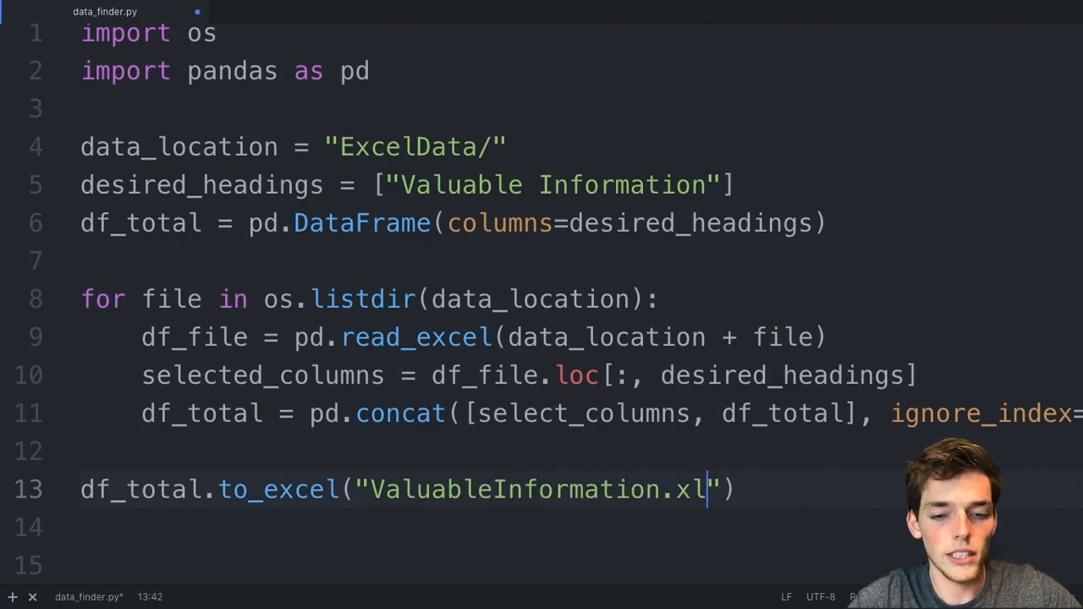
pyautogui.write('sx')
pyautogui.write('pyt')
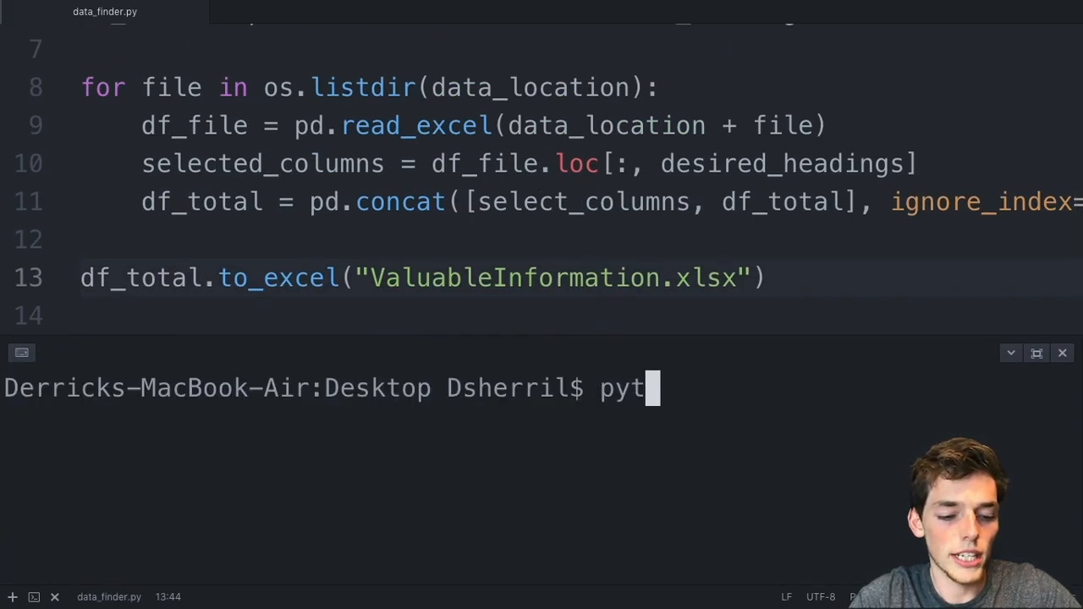
# Step: Run python3 data_finder.py, then fix the select_columns NameError to selected_columns
pyautogui.write('hon3 d')
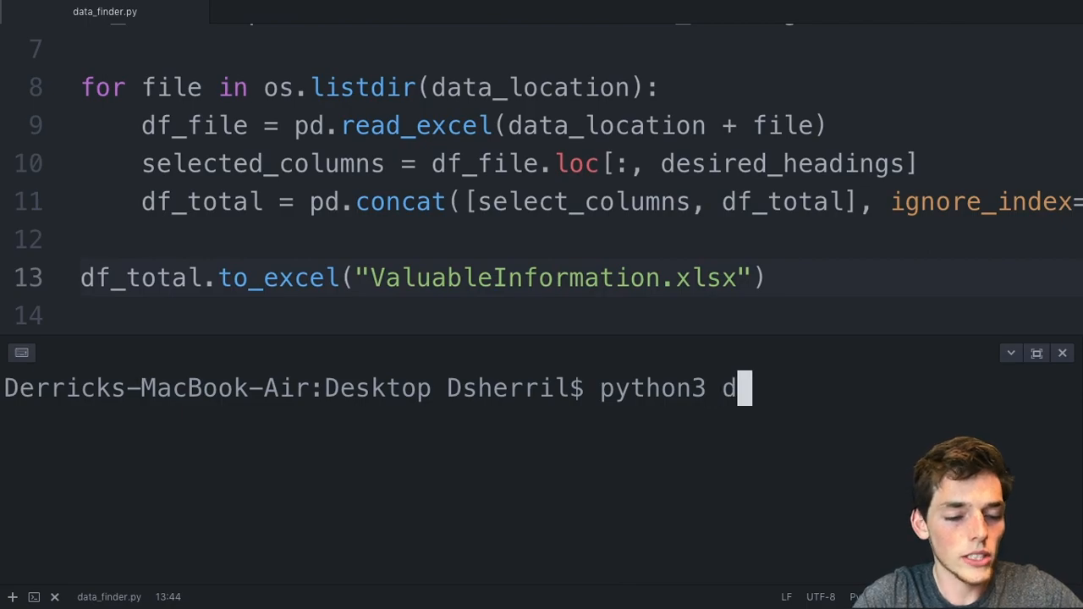
pyautogui.write('ata_finder.py')
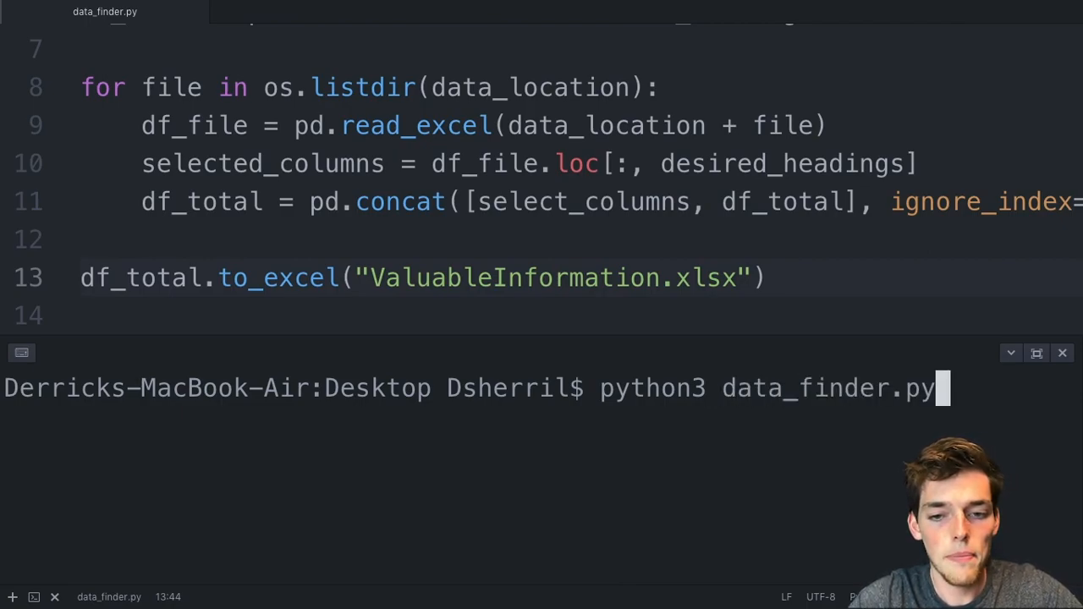
pyautogui.press('Return')
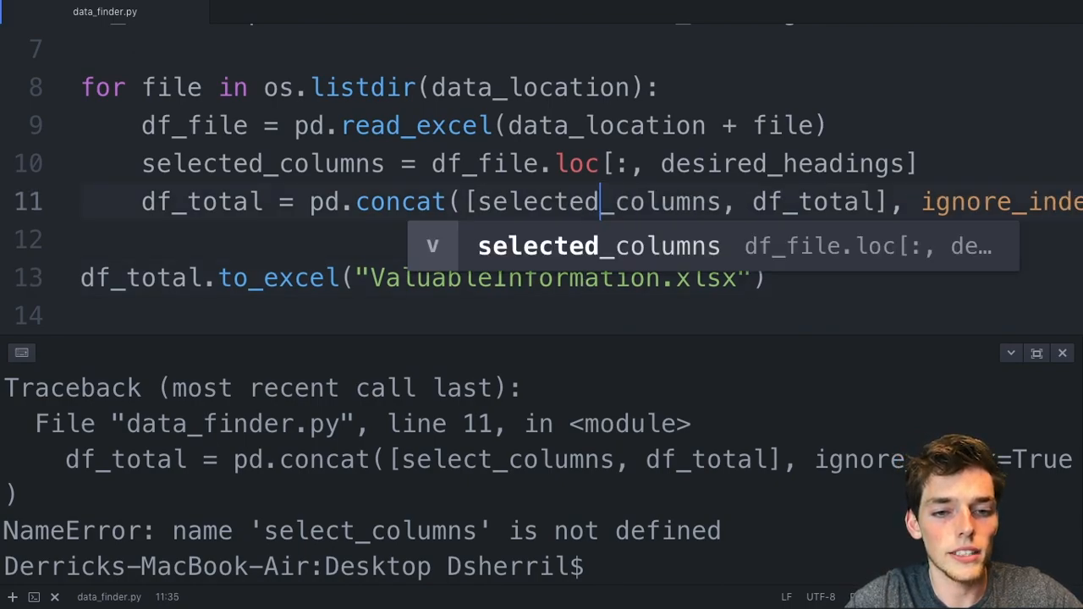
pyautogui.press('Escape')
pyautogui.write('python3 data_finder.p')
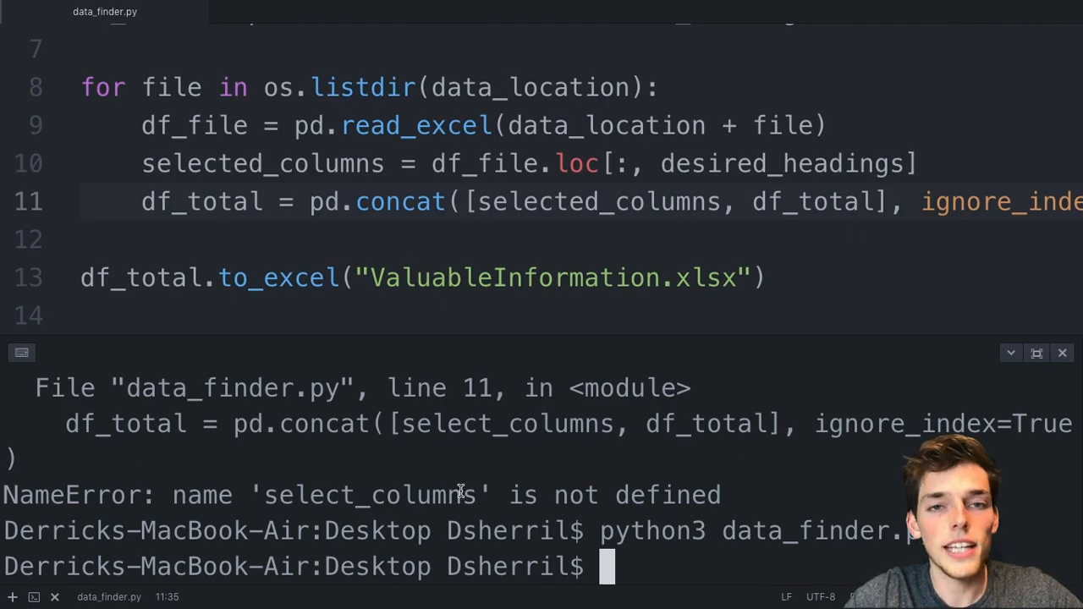
pyautogui.moveTo(590, 521)
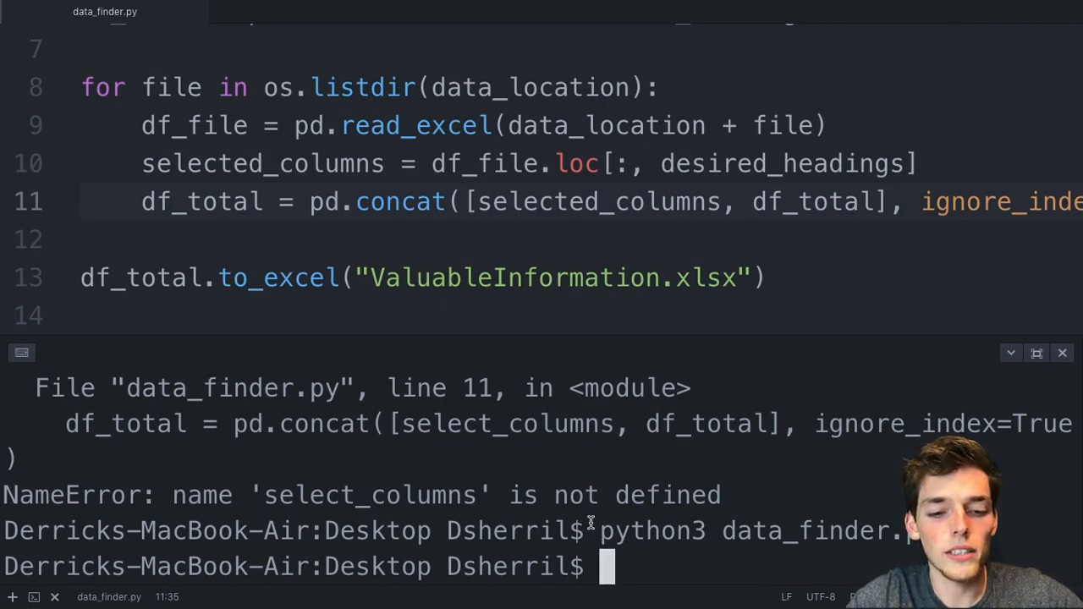
pyautogui.moveTo(780, 274)
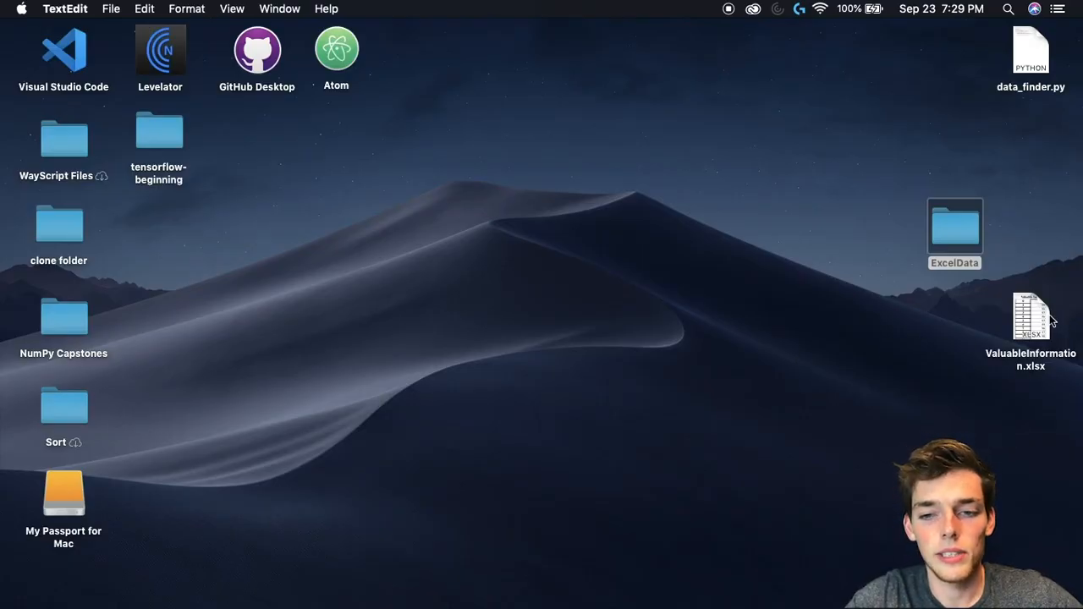
# Step: Move ValuableInformation.xlsx to the desktop centre and open it in Excel
pyautogui.moveTo(1031, 318); pyautogui.dragTo(541, 279)
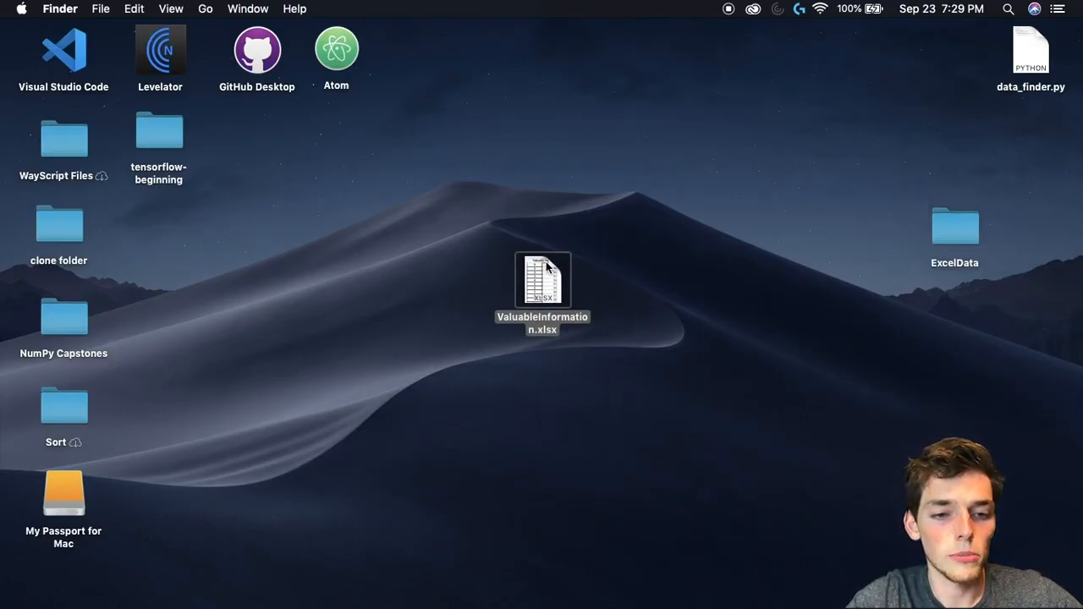
pyautogui.doubleClick(542, 279)
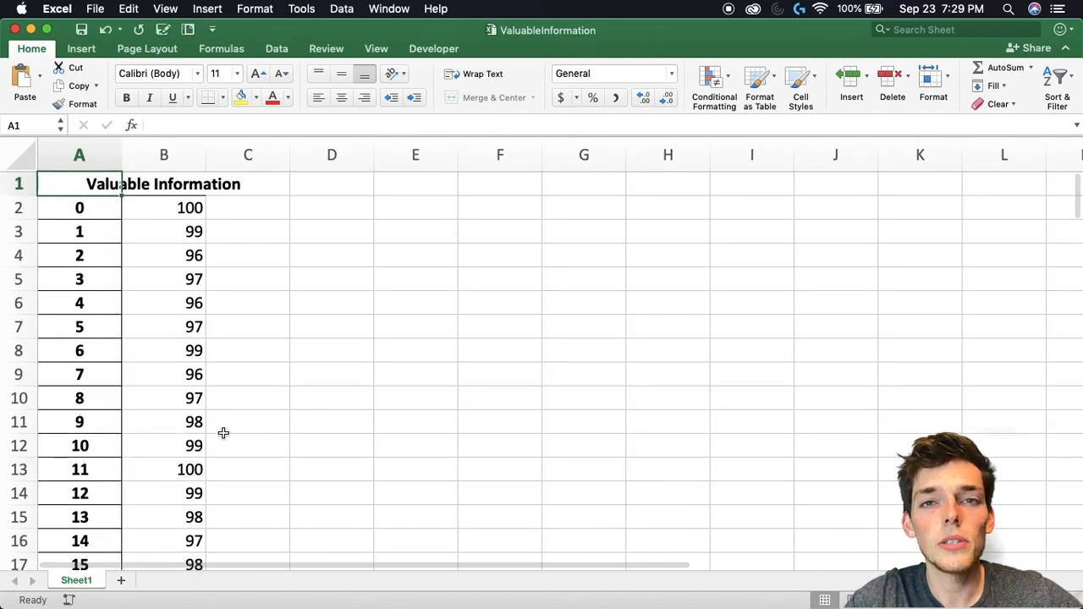
pyautogui.scroll(-3)
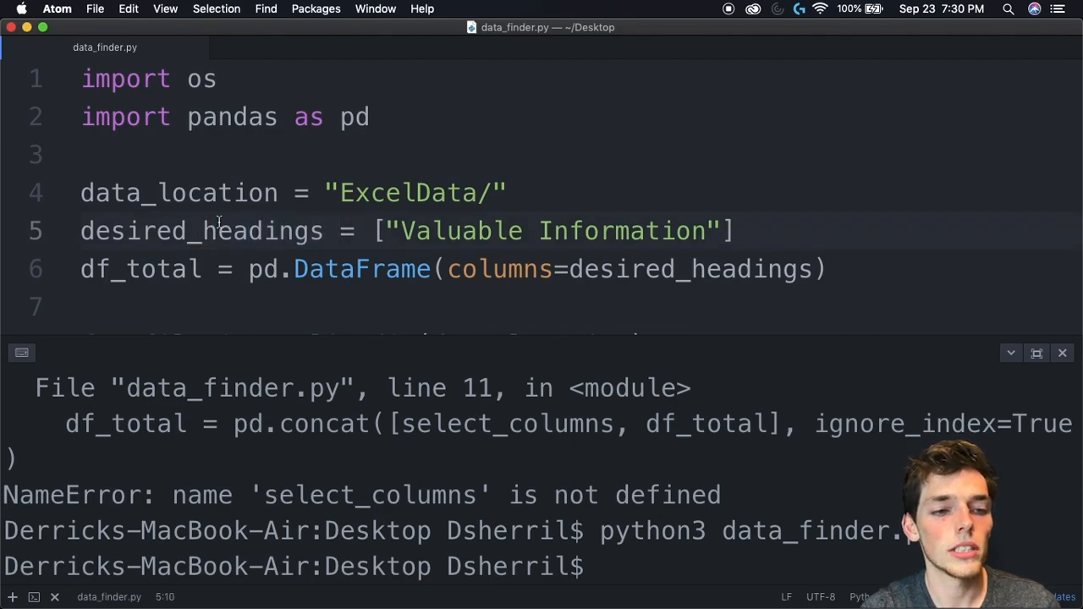
# Step: Return to data_finder.py in Atom at the desired_headings line
pyautogui.click(725, 230)
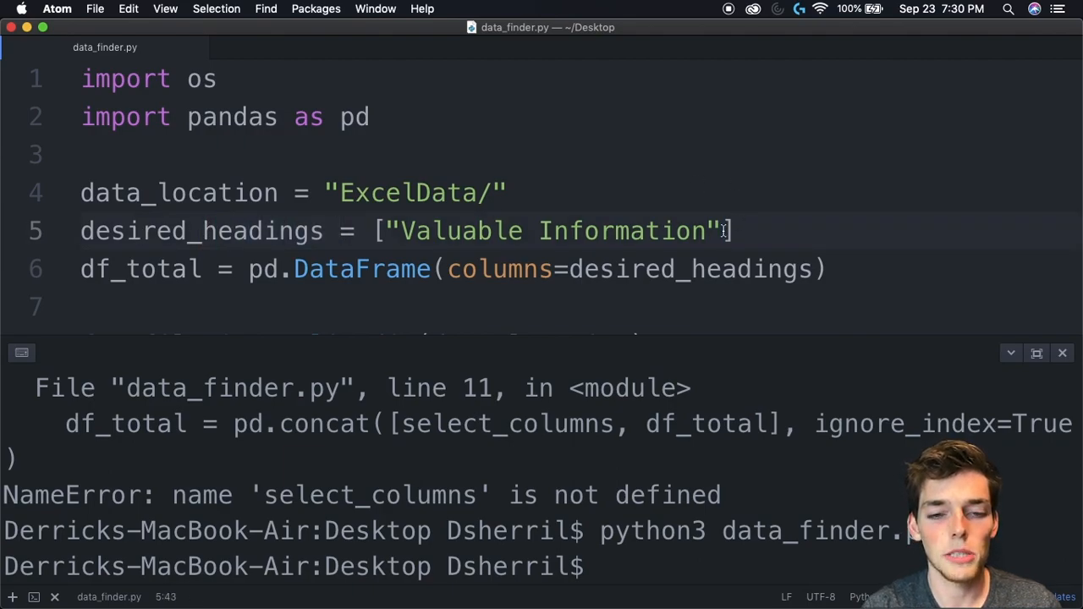